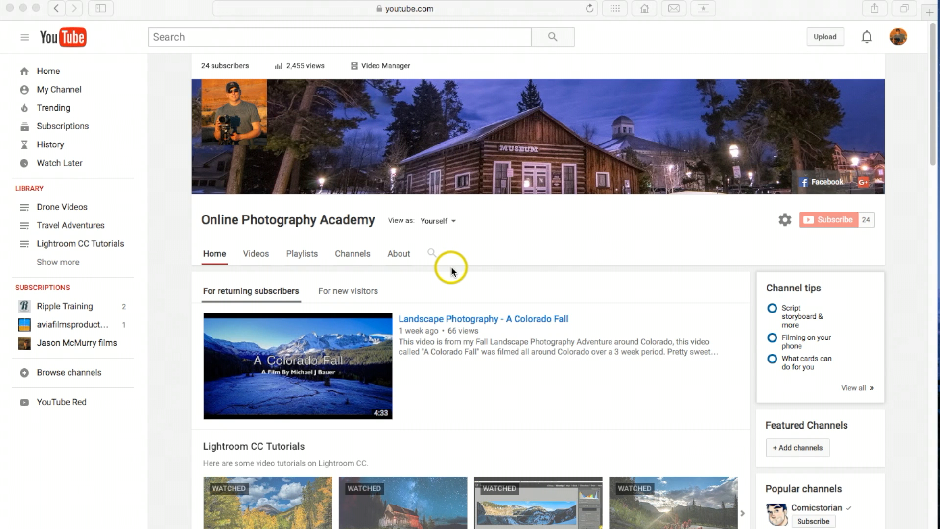
mouse_move(176, 213)
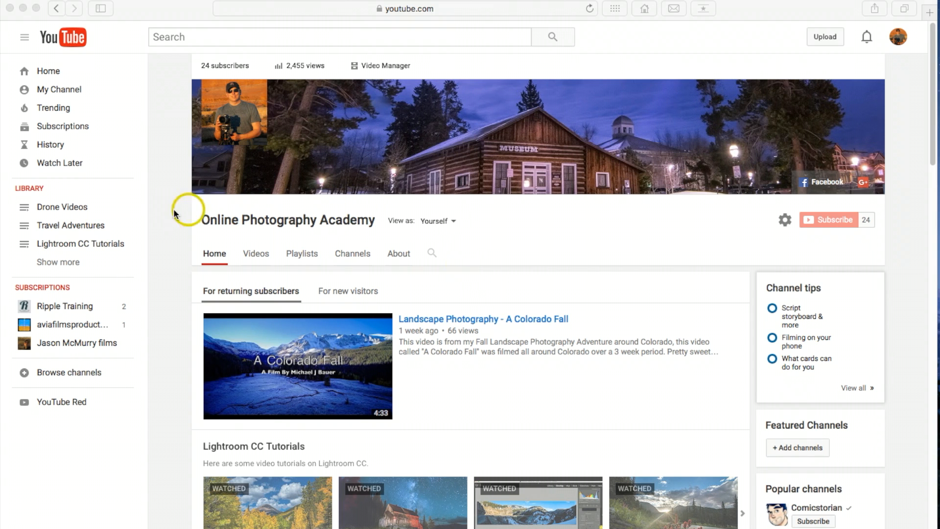
mouse_move(469, 228)
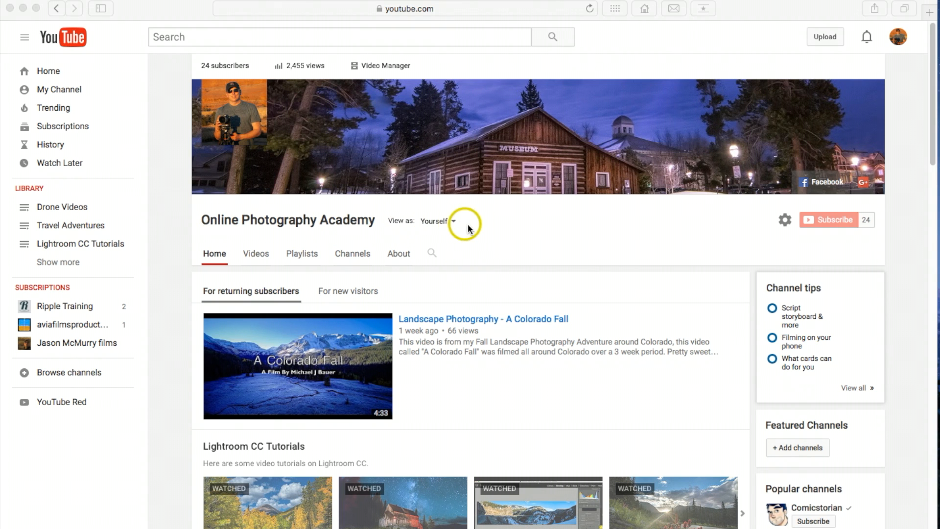
mouse_move(500, 244)
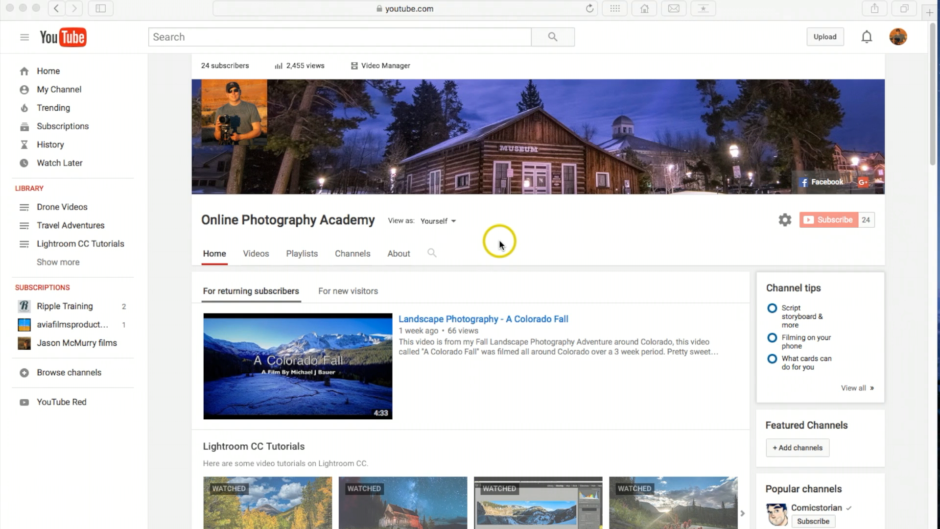
mouse_move(494, 259)
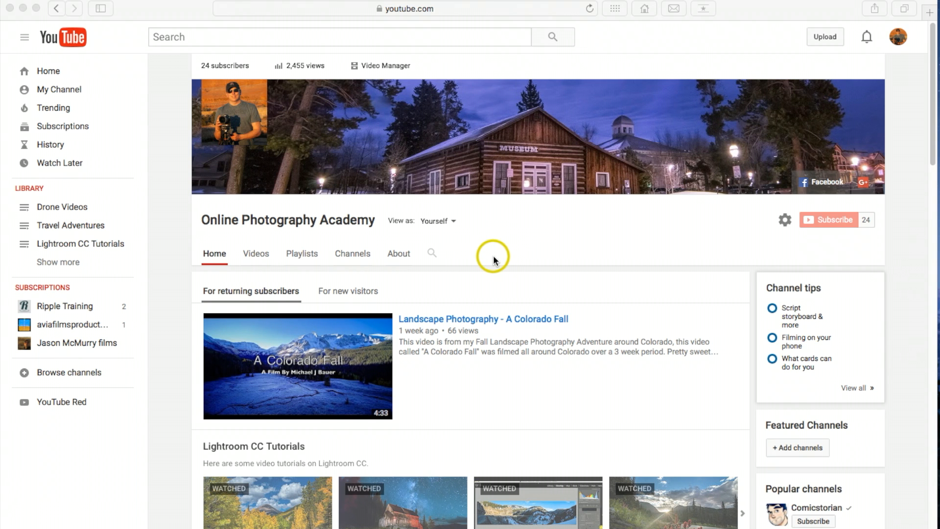
mouse_move(487, 250)
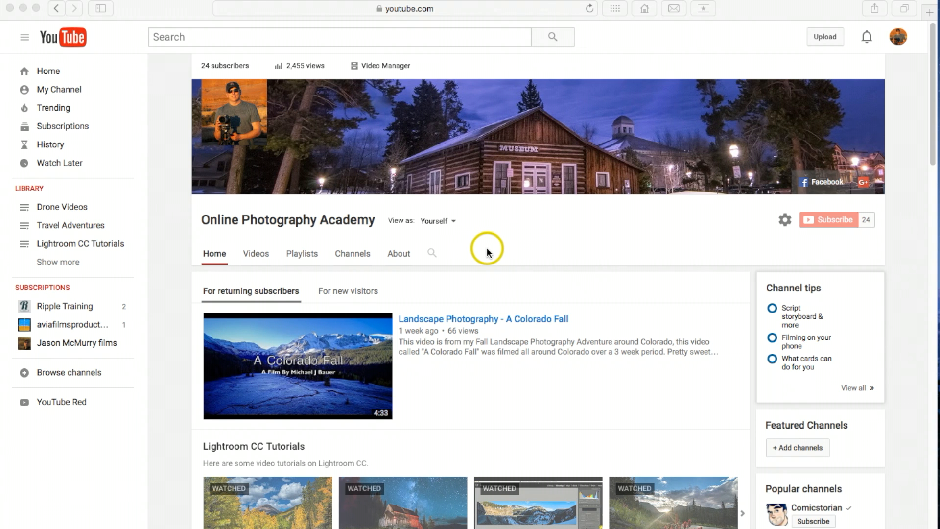
mouse_move(500, 259)
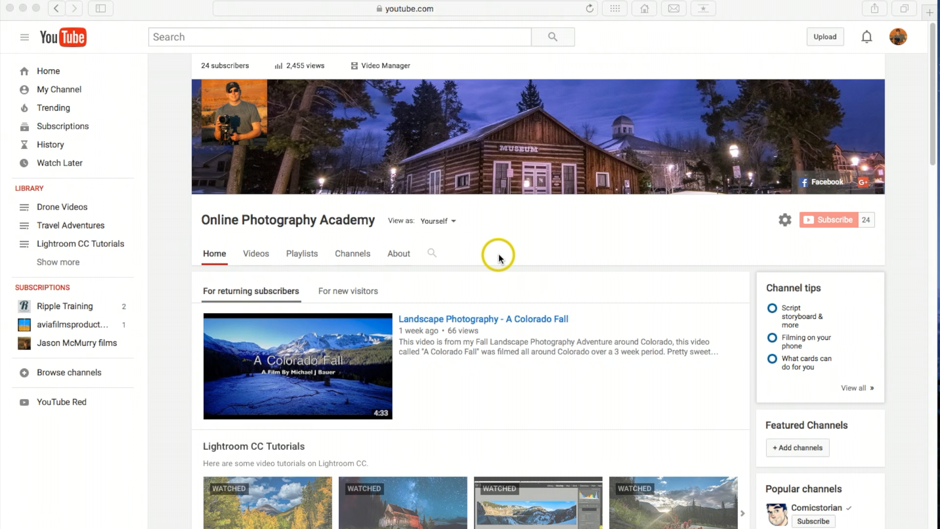
mouse_move(528, 270)
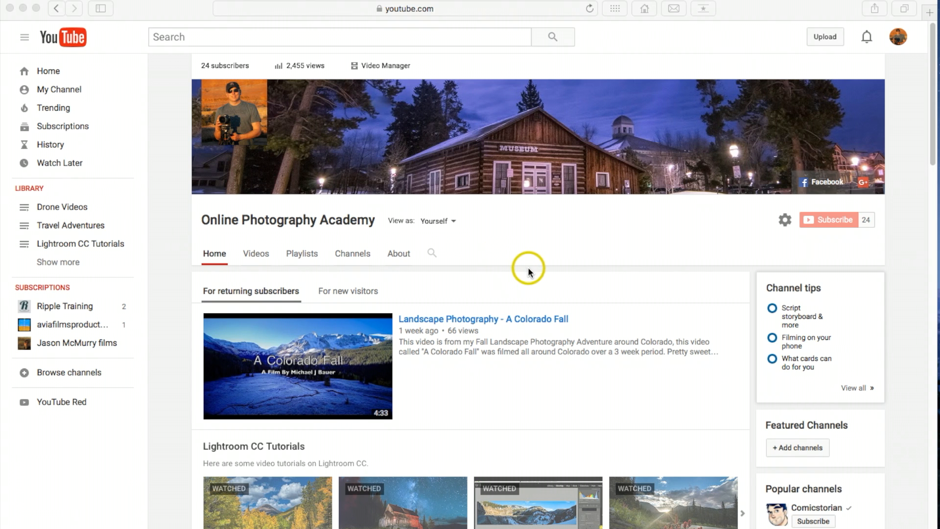
mouse_move(355, 227)
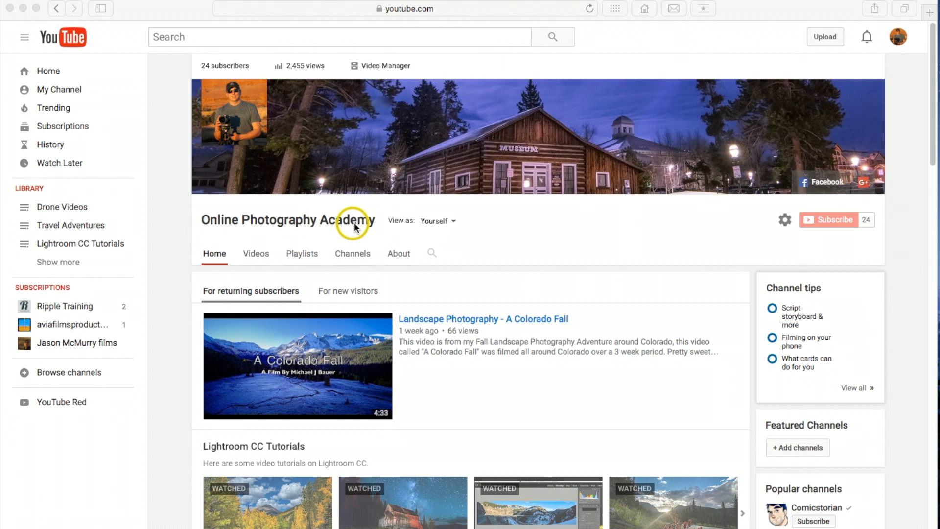
mouse_move(602, 243)
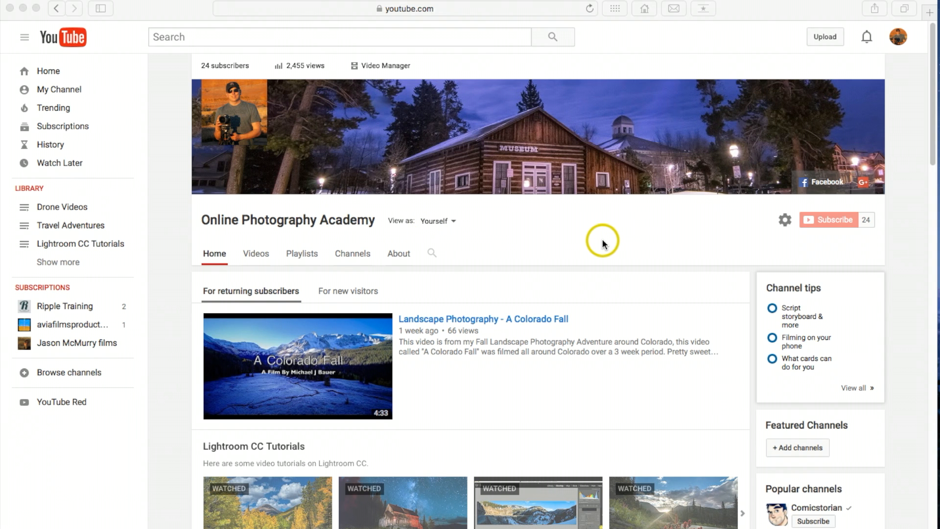
mouse_move(622, 276)
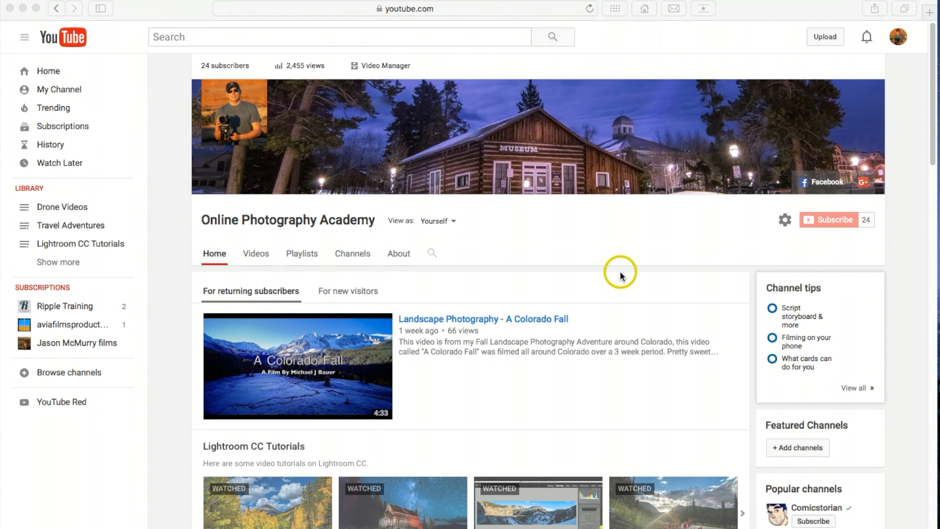
mouse_move(618, 270)
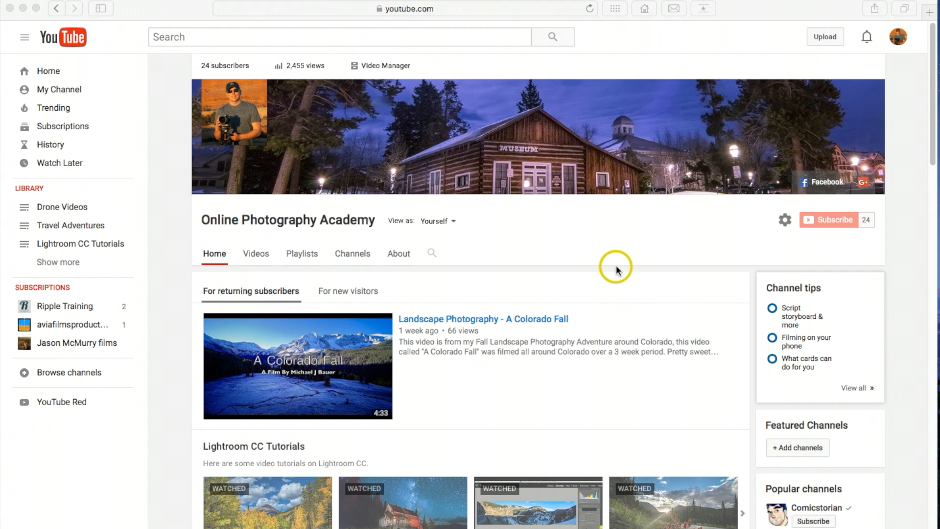
mouse_move(621, 135)
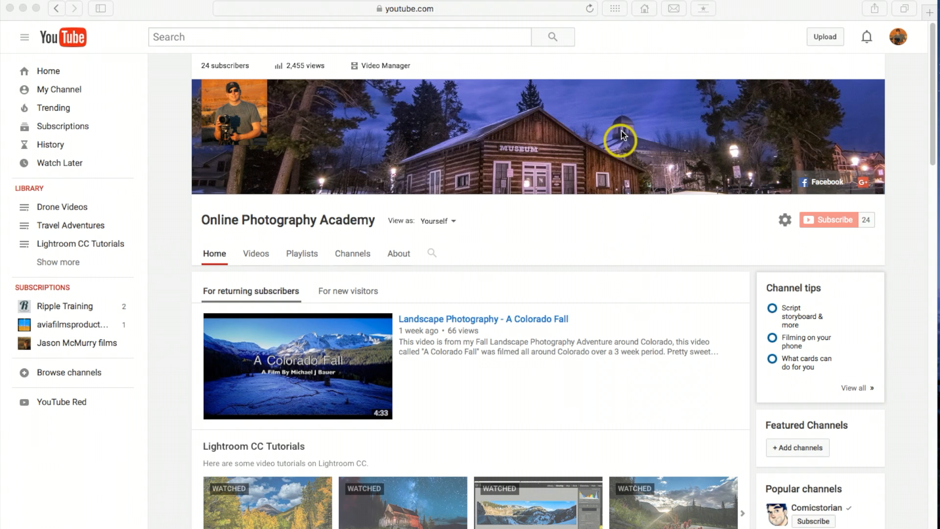
mouse_move(619, 23)
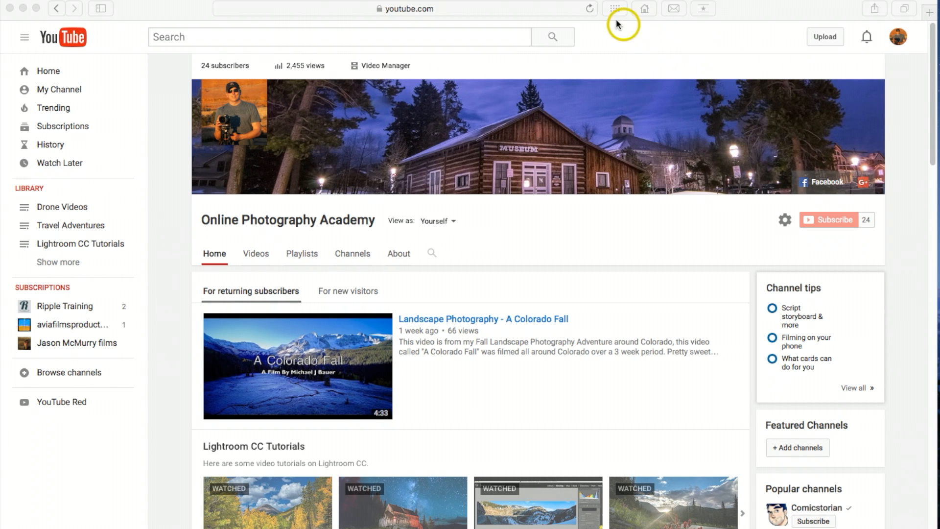
mouse_move(614, 11)
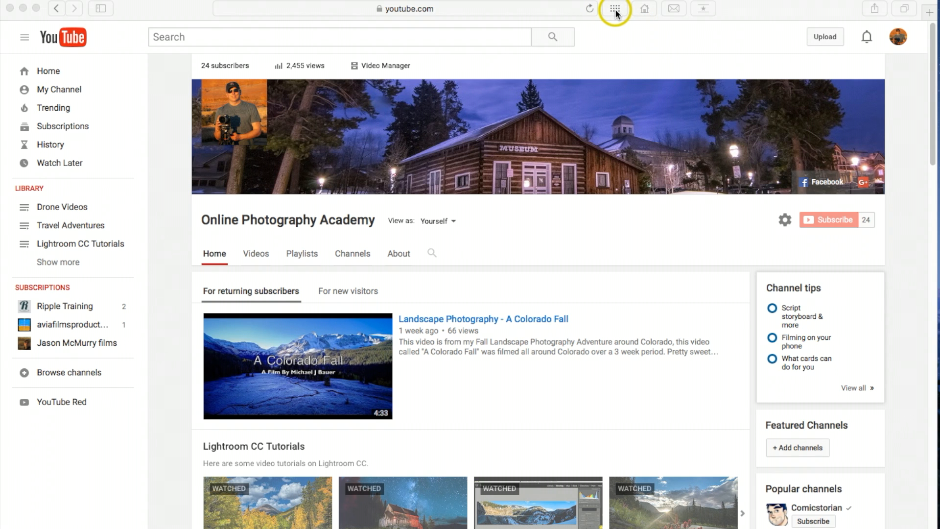
Step: Go to the Google homepage via Top Sites and show the signed-in account menu
click(613, 9)
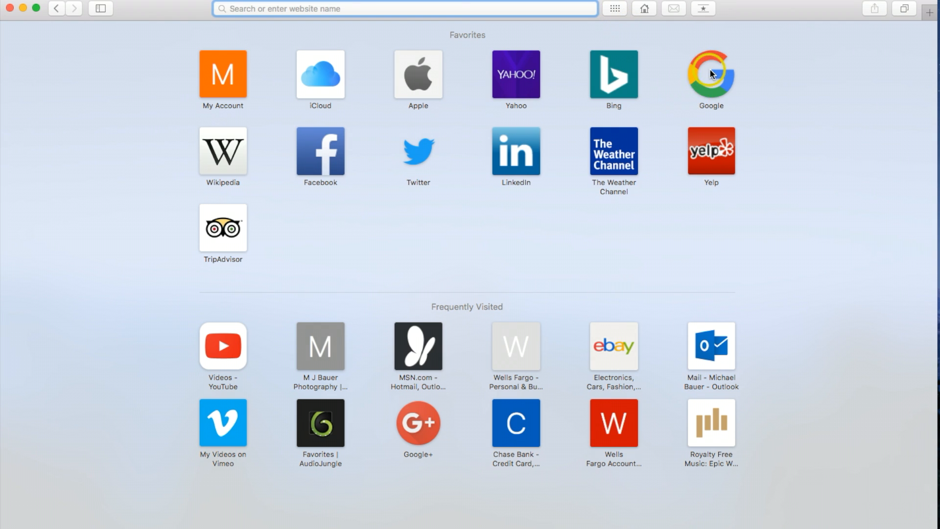
click(711, 76)
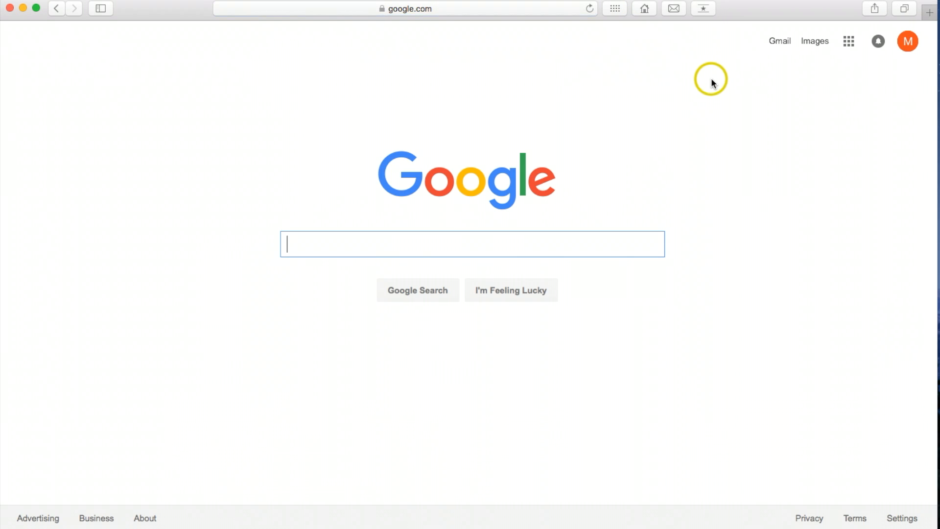
mouse_move(865, 86)
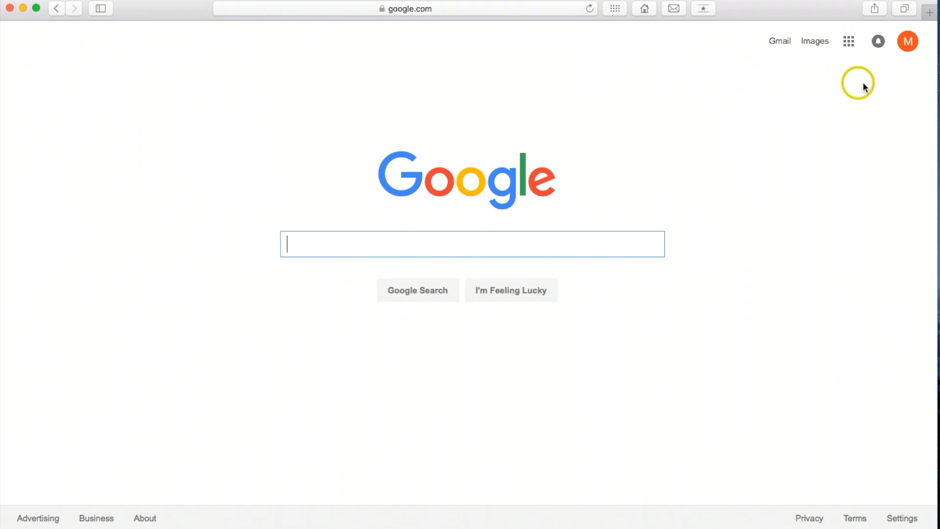
mouse_move(907, 42)
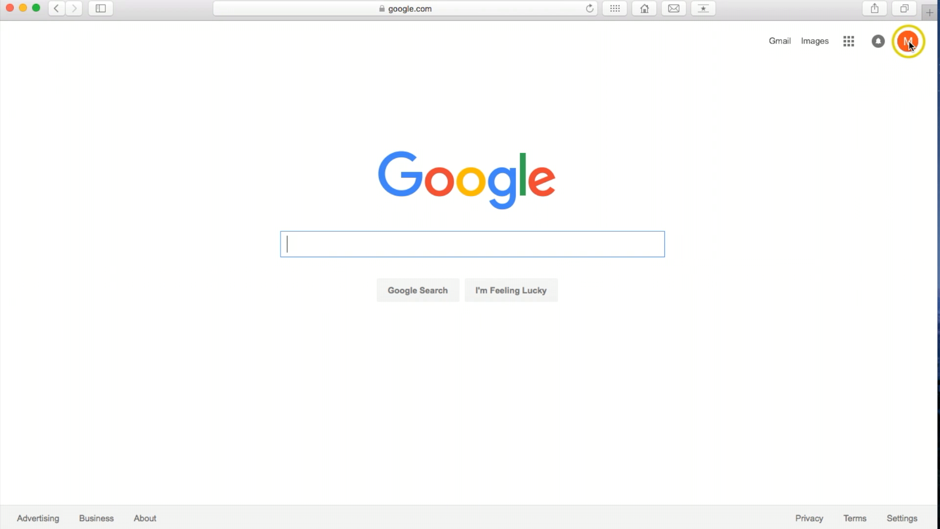
click(908, 41)
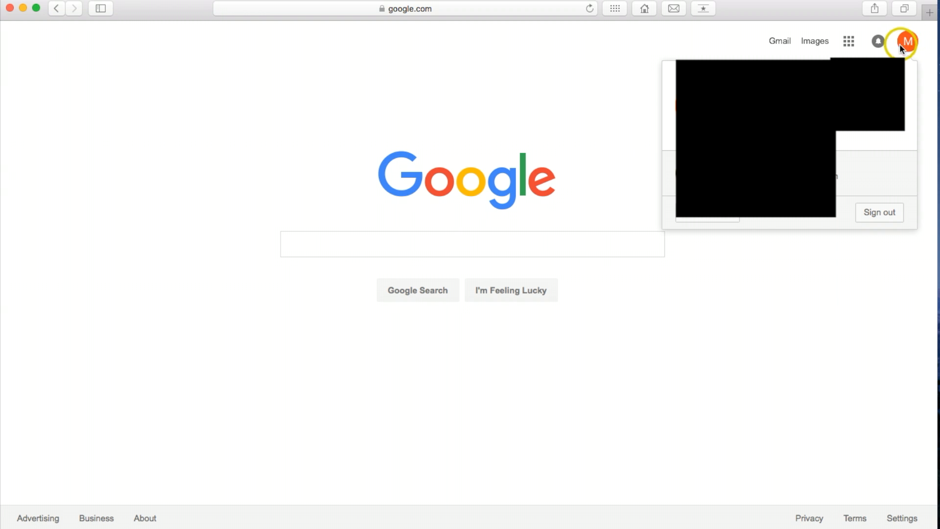
mouse_move(862, 156)
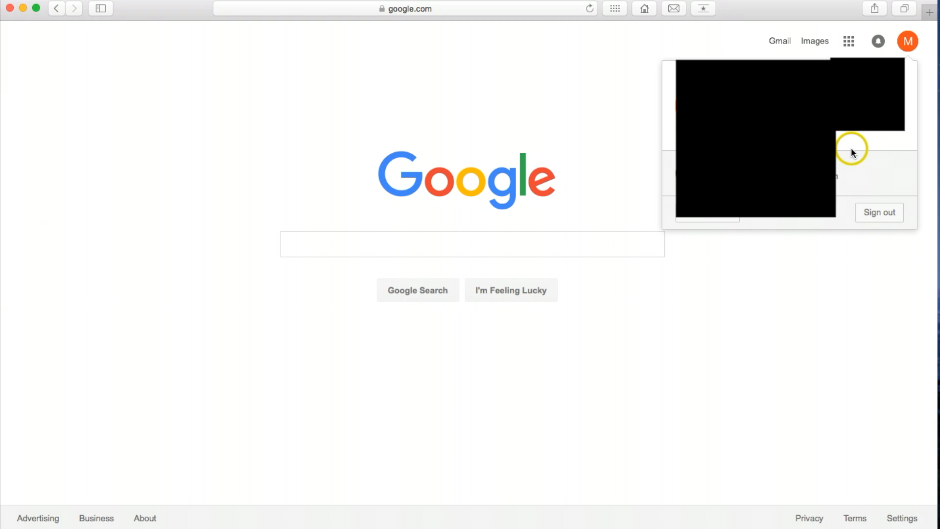
mouse_move(859, 151)
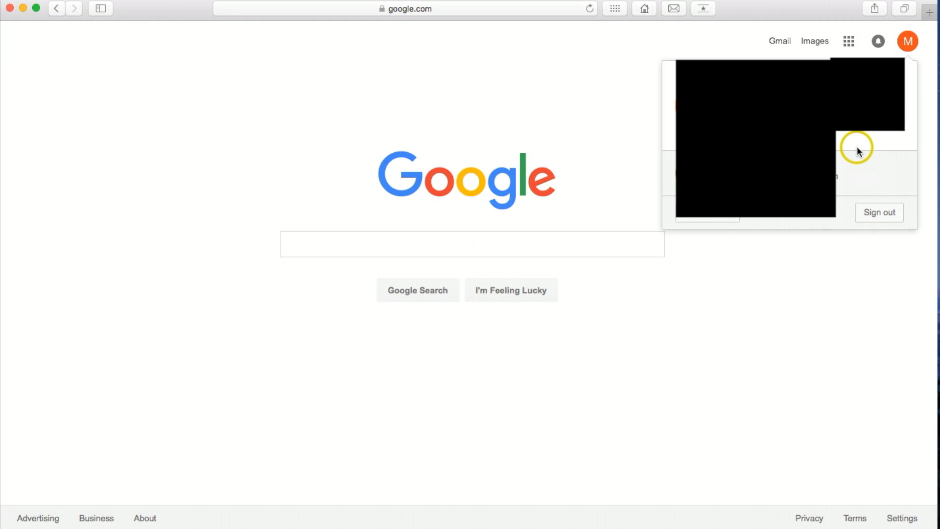
mouse_move(873, 137)
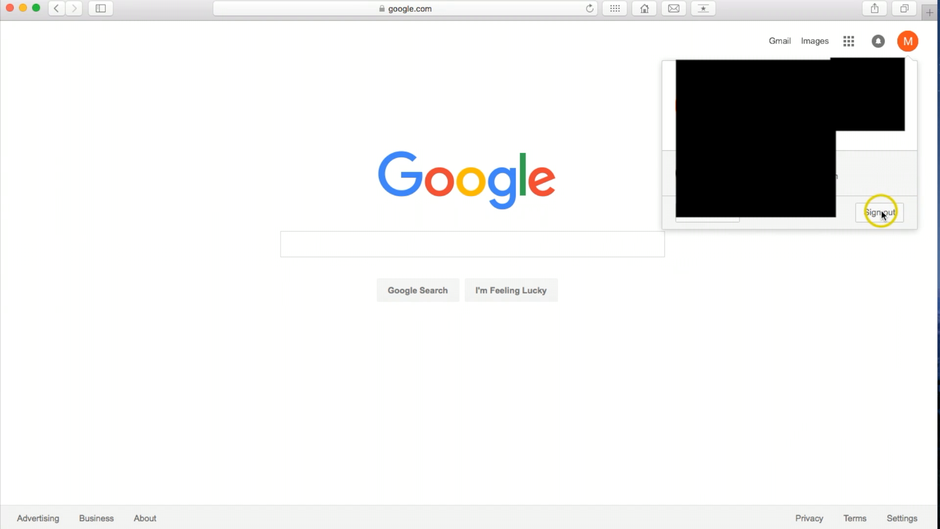
Step: Sign out of the Google account and search for 'google adsense' from the search box
click(879, 213)
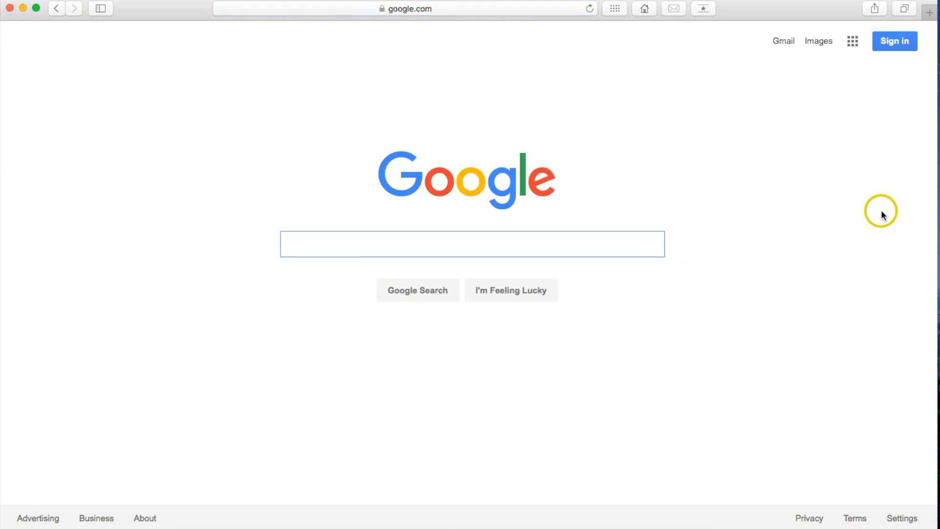
mouse_move(894, 41)
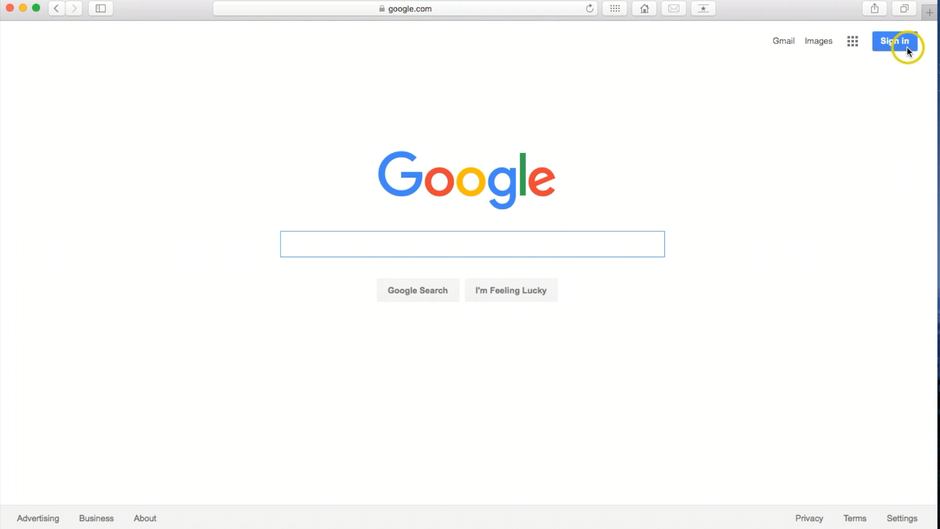
mouse_move(338, 247)
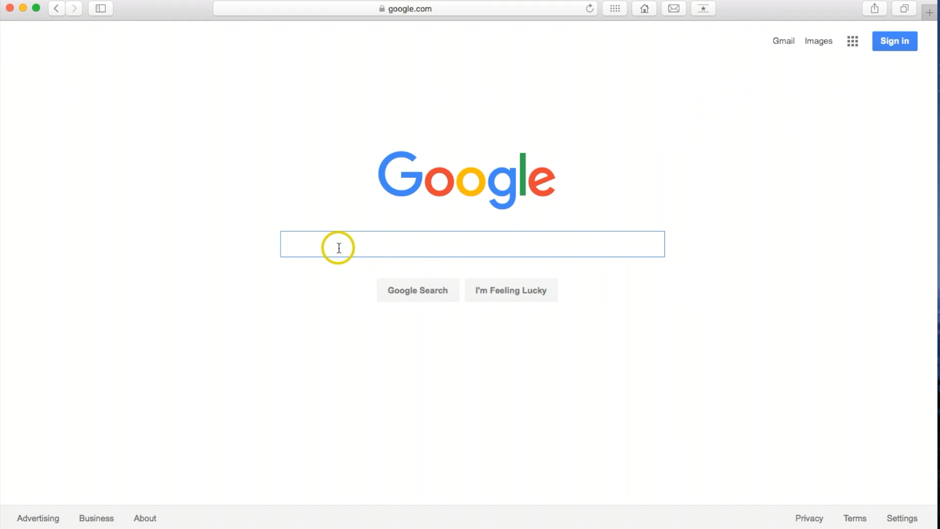
text(google)
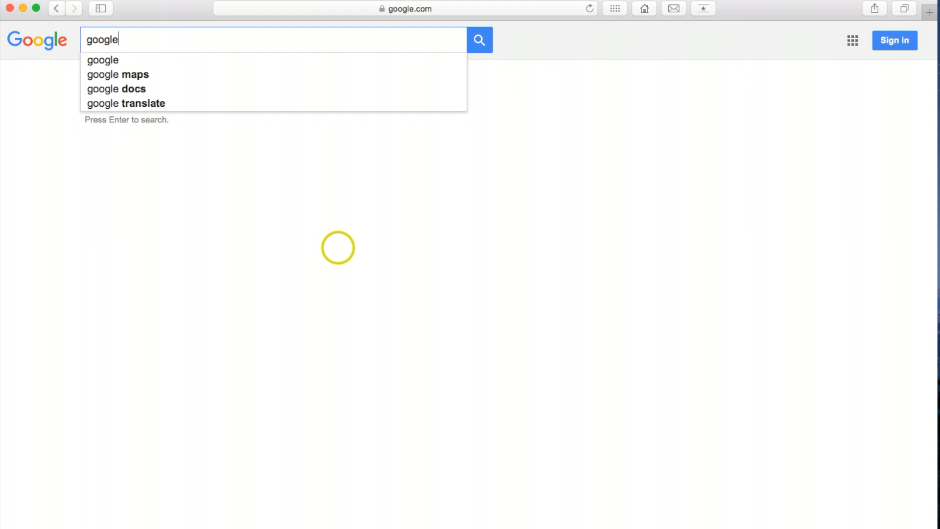
text(ads)
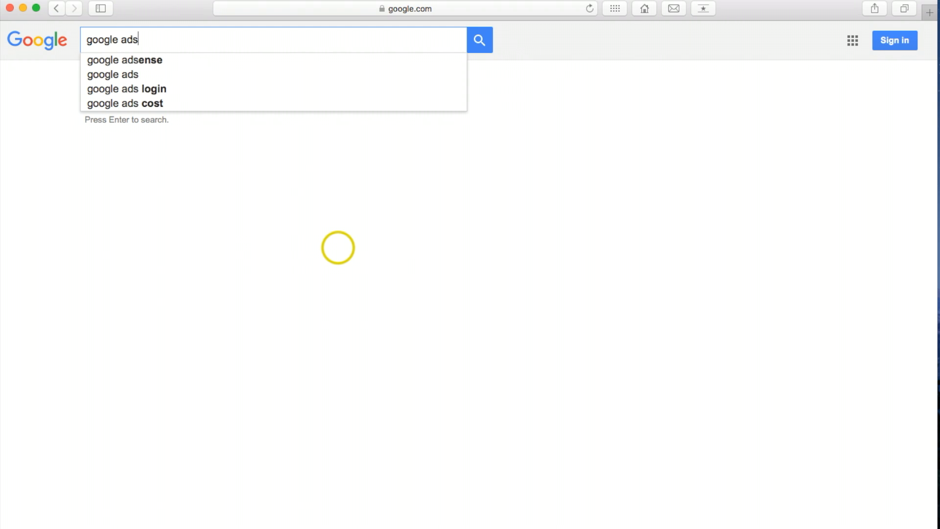
click(125, 60)
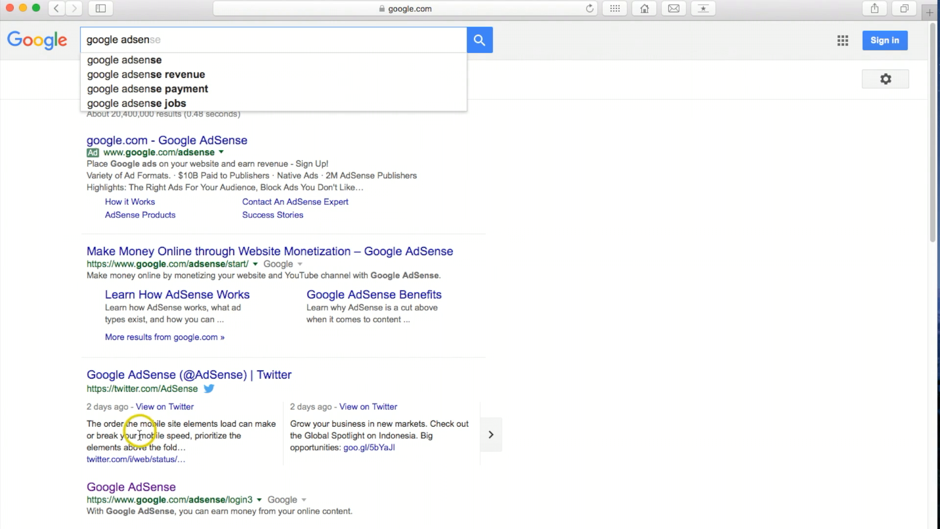
mouse_move(144, 491)
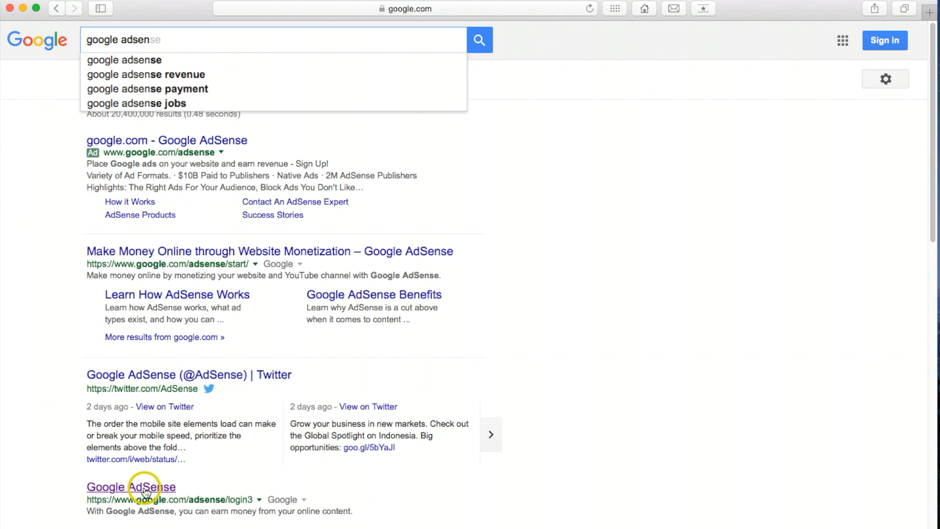
Step: Open the Google AdSense result and sign in with the account password
click(131, 487)
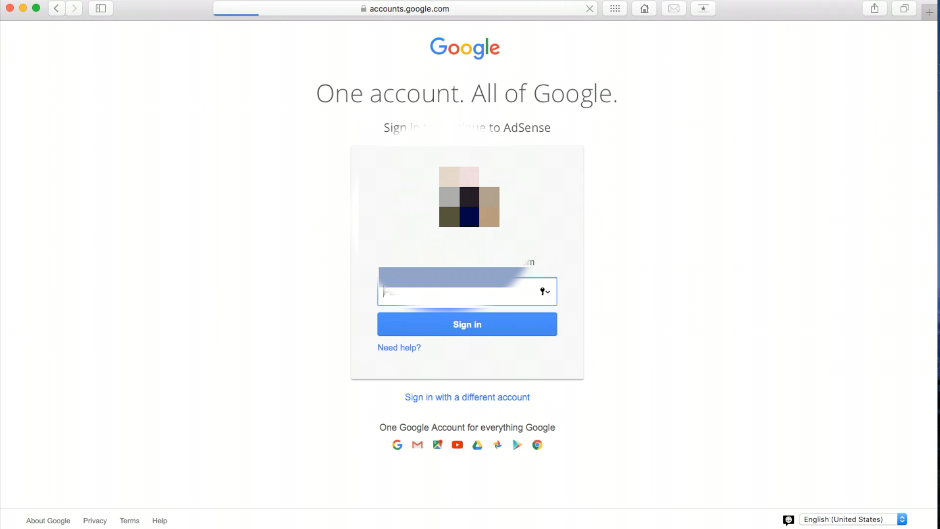
click(466, 324)
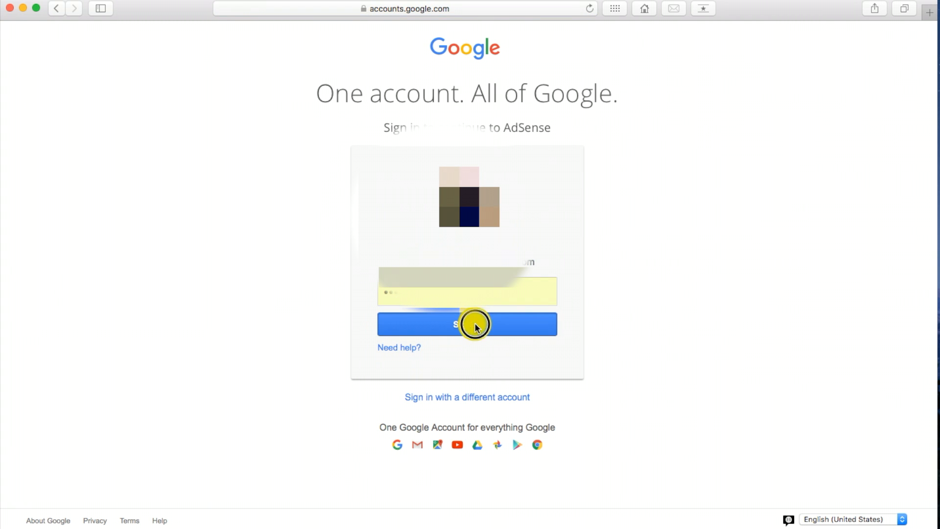
click(466, 324)
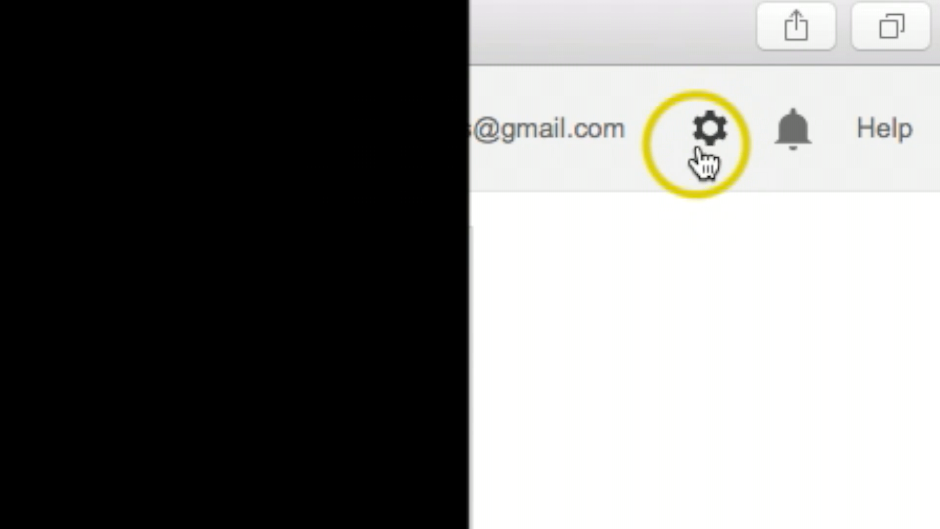
Step: Go to Settings > Access and authorization > User management in AdSense
click(711, 128)
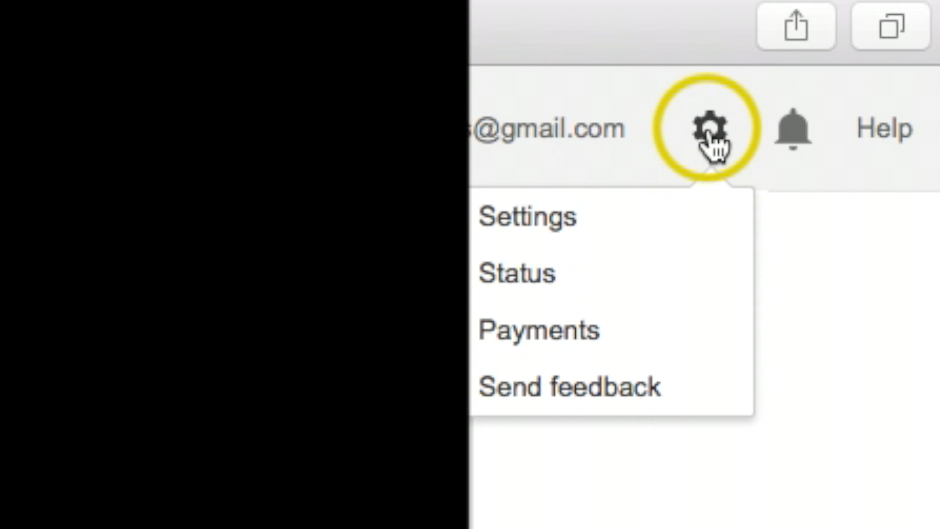
click(526, 216)
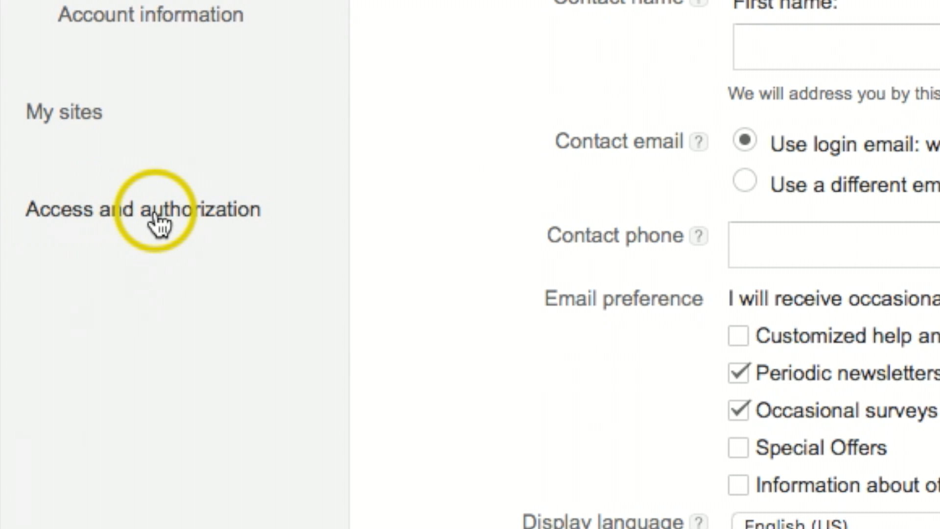
click(143, 209)
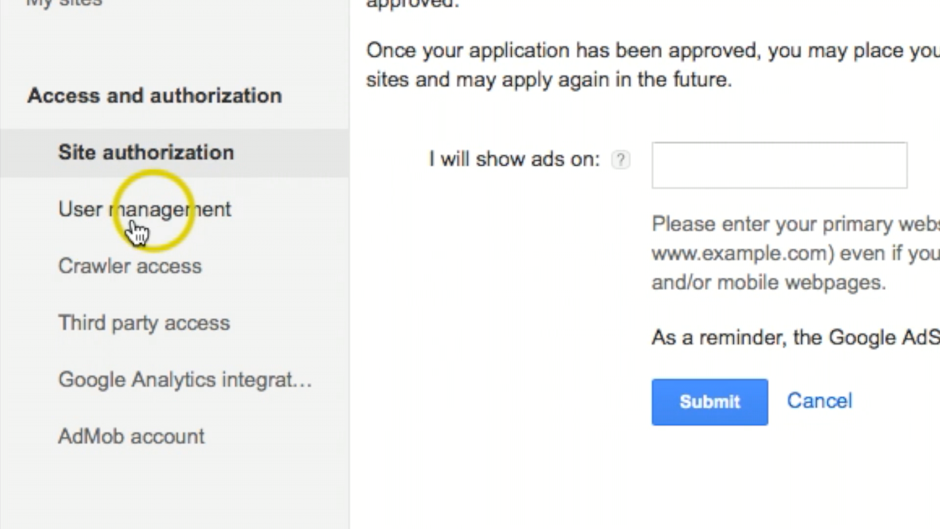
mouse_move(144, 212)
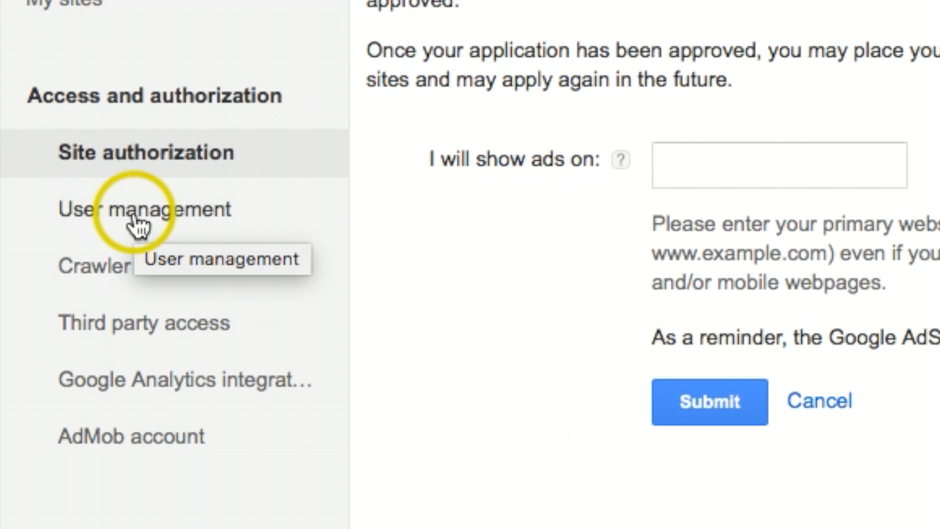
mouse_move(156, 222)
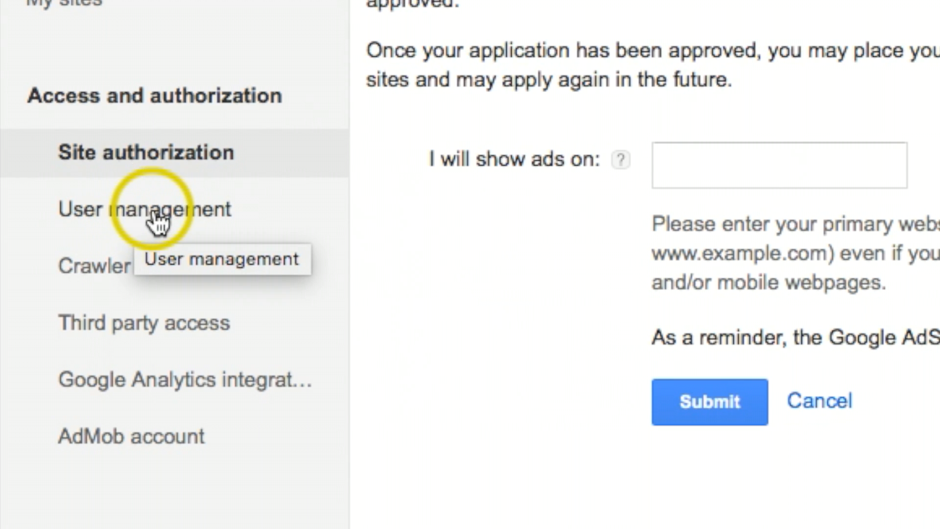
click(161, 209)
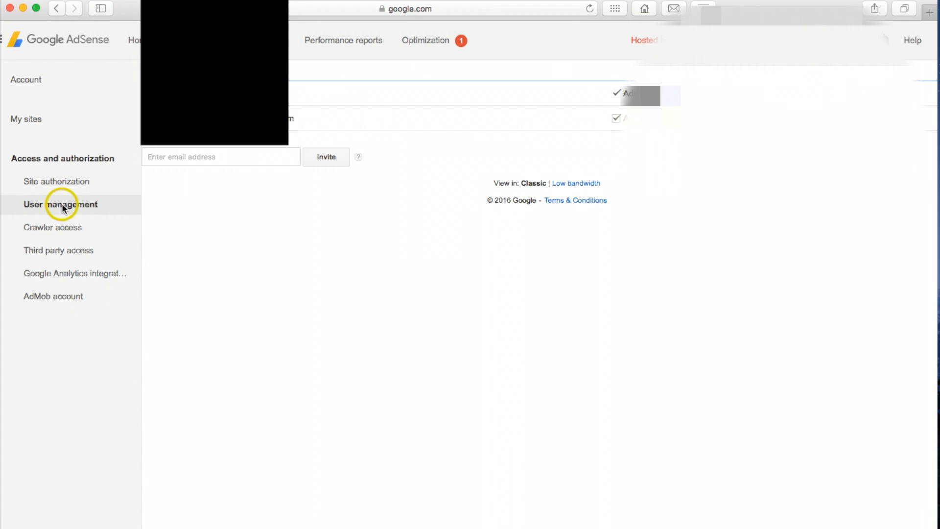
mouse_move(143, 217)
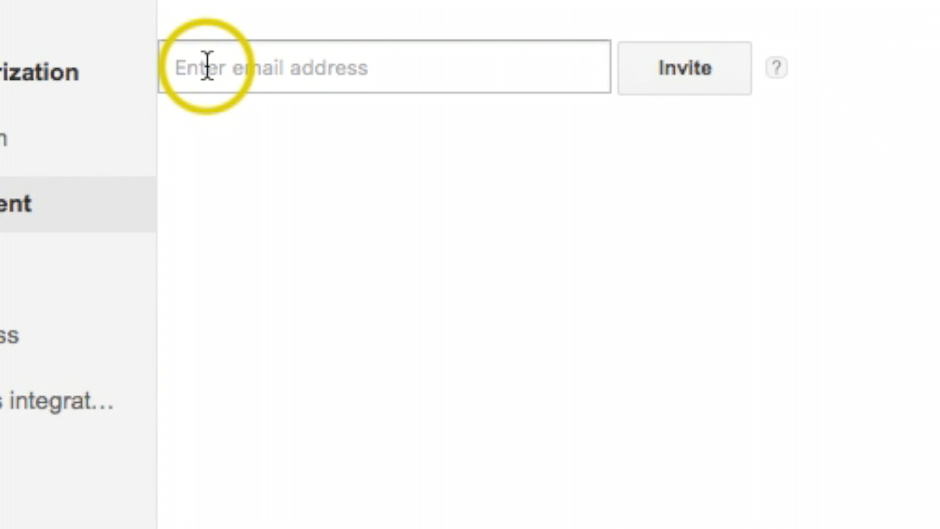
Step: Enter the channel owner's email address in the invite field
click(207, 68)
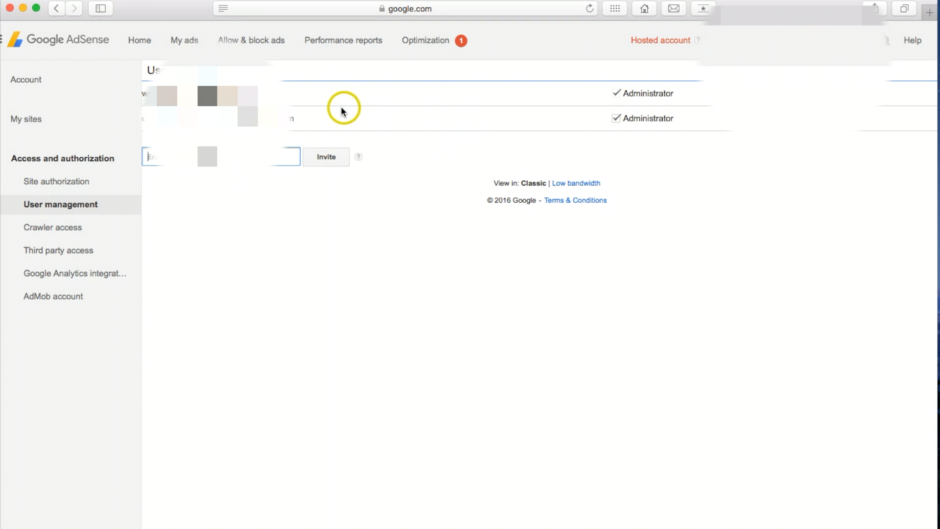
mouse_move(557, 130)
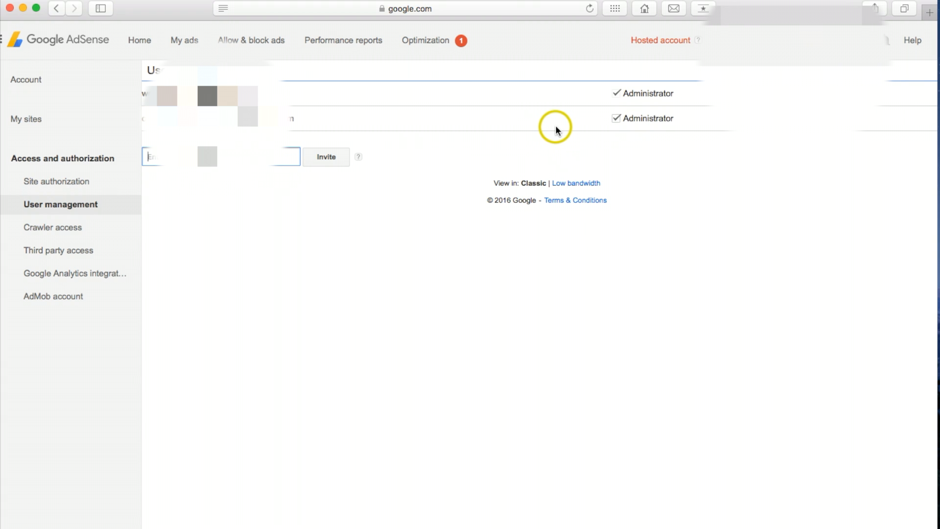
mouse_move(564, 115)
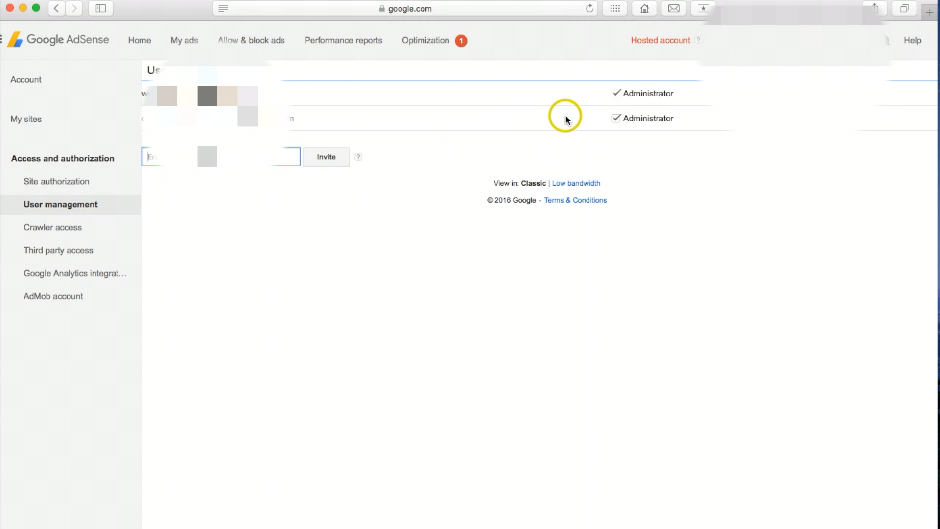
mouse_move(587, 130)
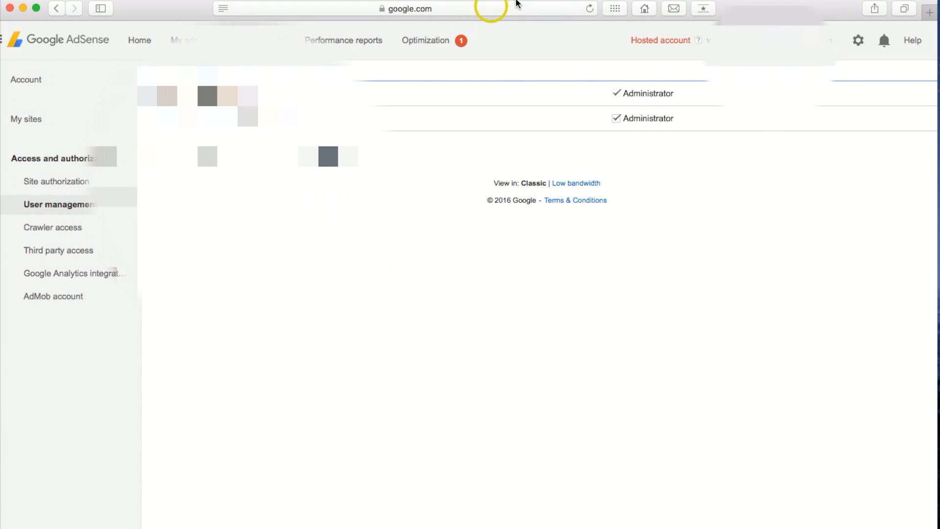
mouse_move(615, 9)
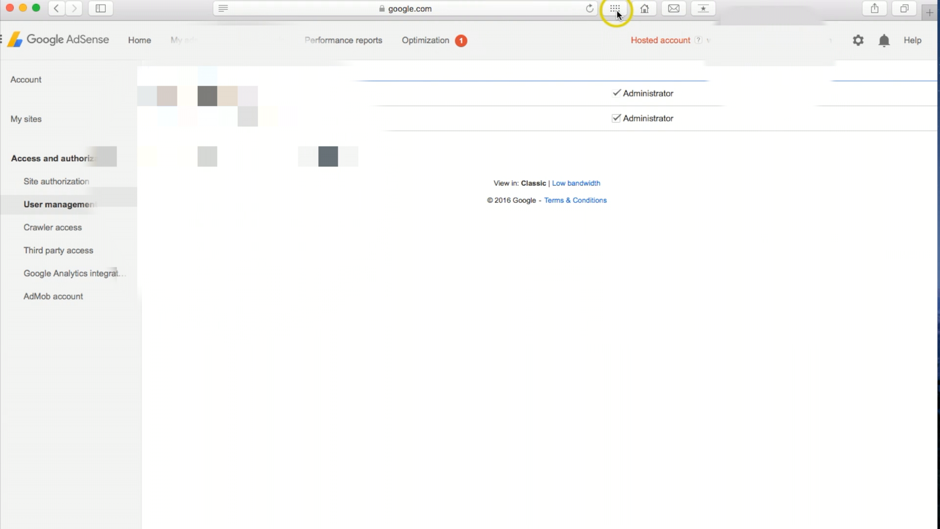
Step: Return to the Google homepage and sign out of the current account
click(614, 9)
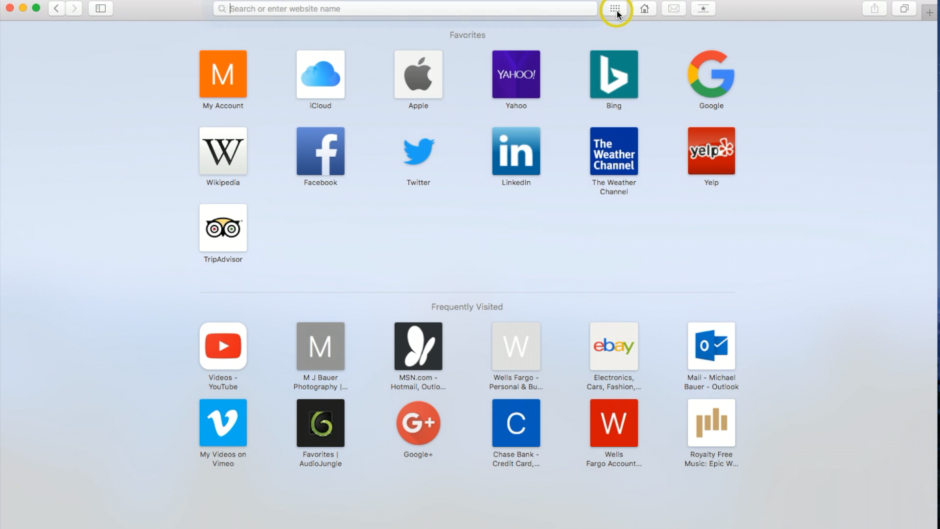
click(711, 75)
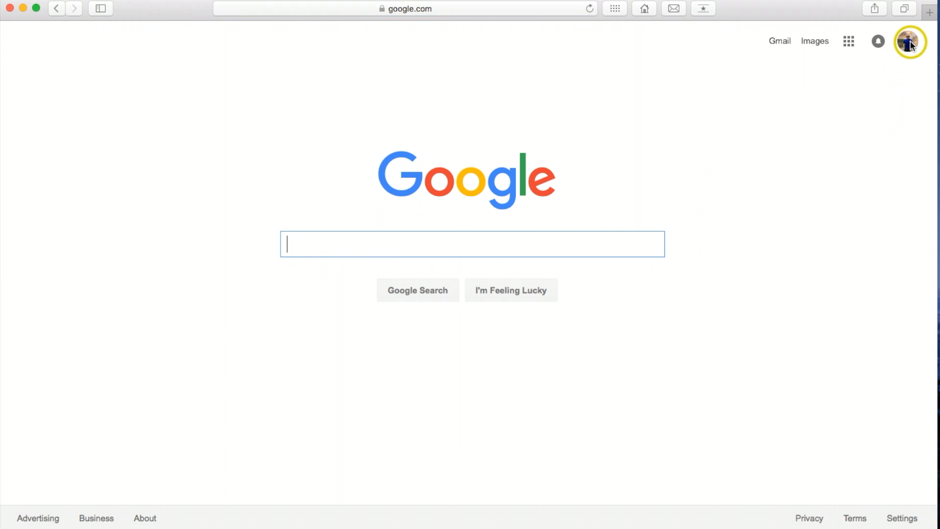
click(907, 41)
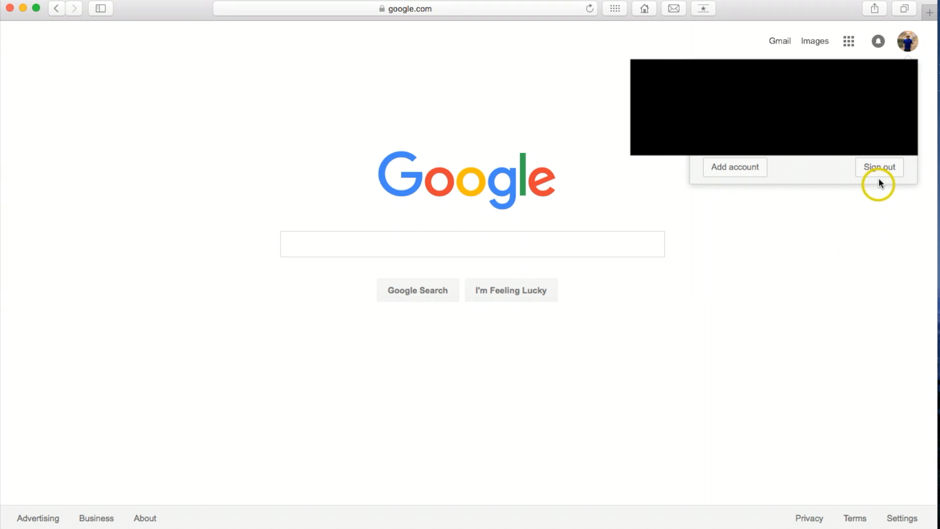
click(880, 167)
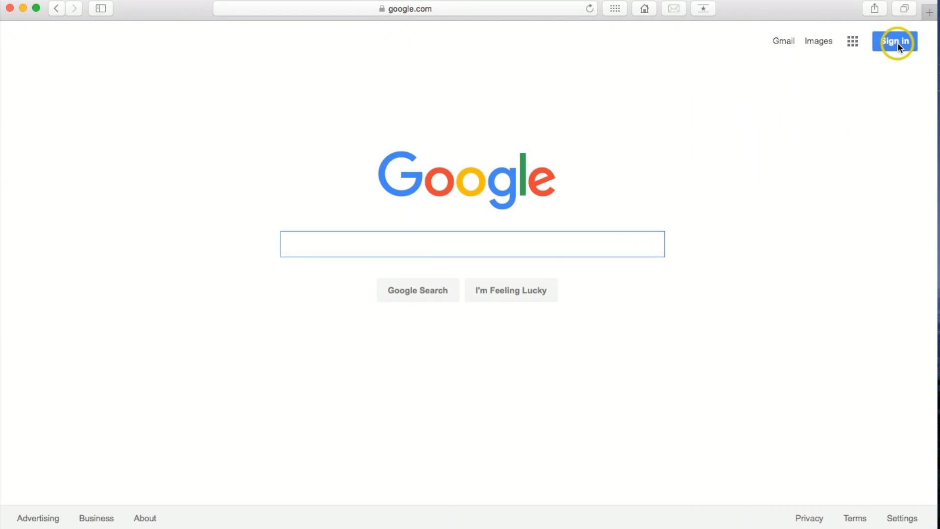
Step: Sign in with the other saved Google account from the Choose an account page
click(894, 41)
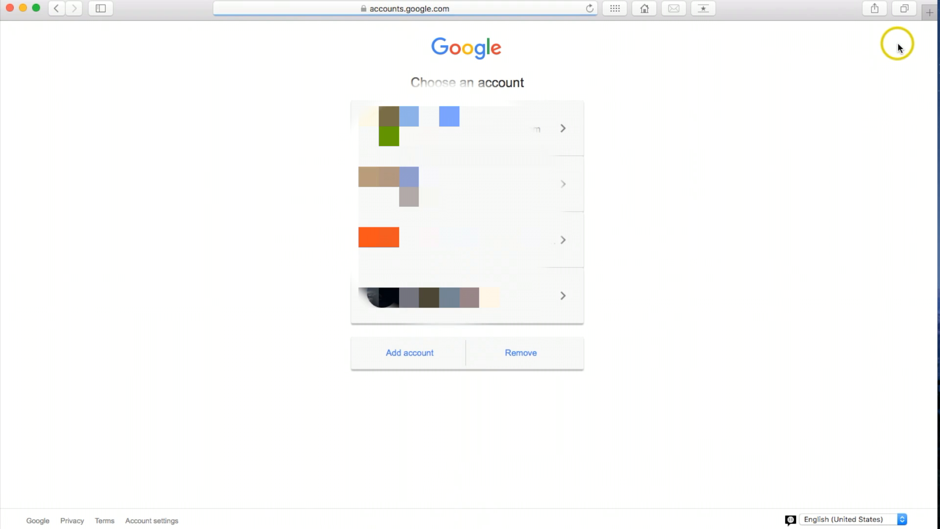
mouse_move(789, 169)
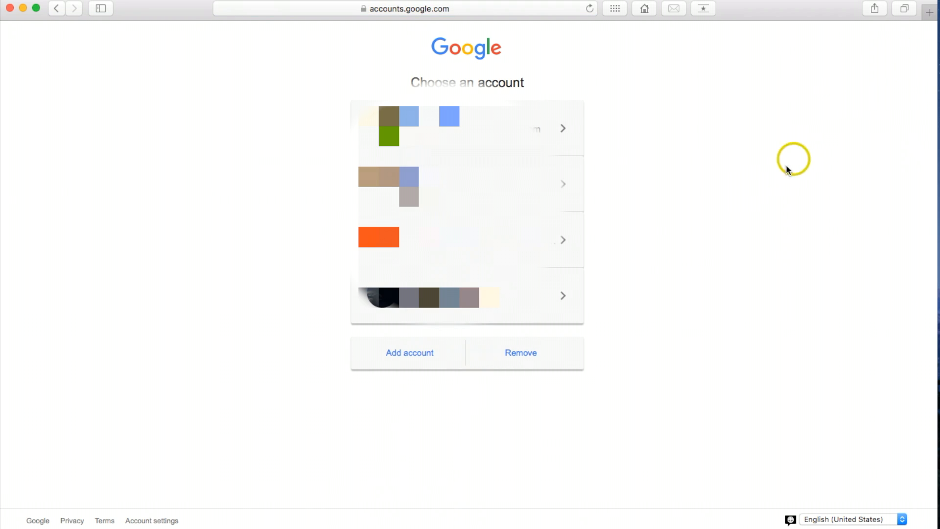
mouse_move(650, 245)
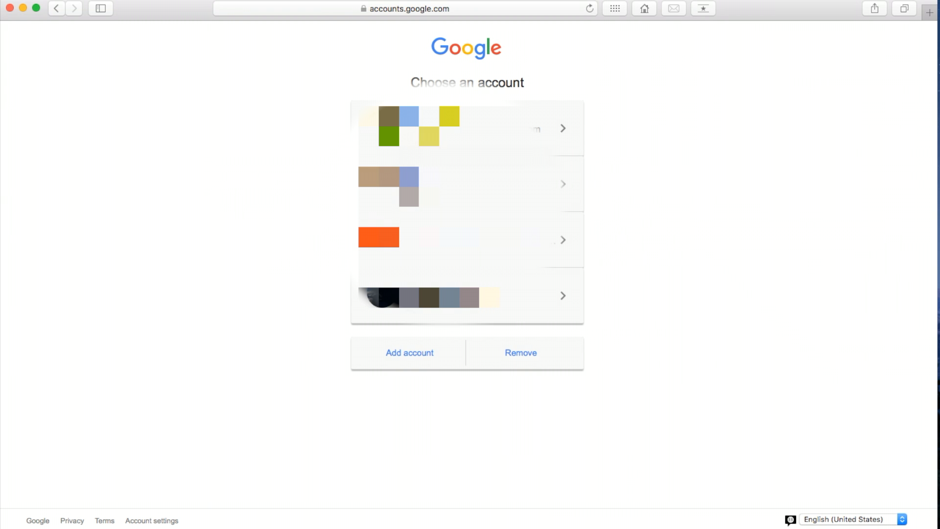
click(469, 239)
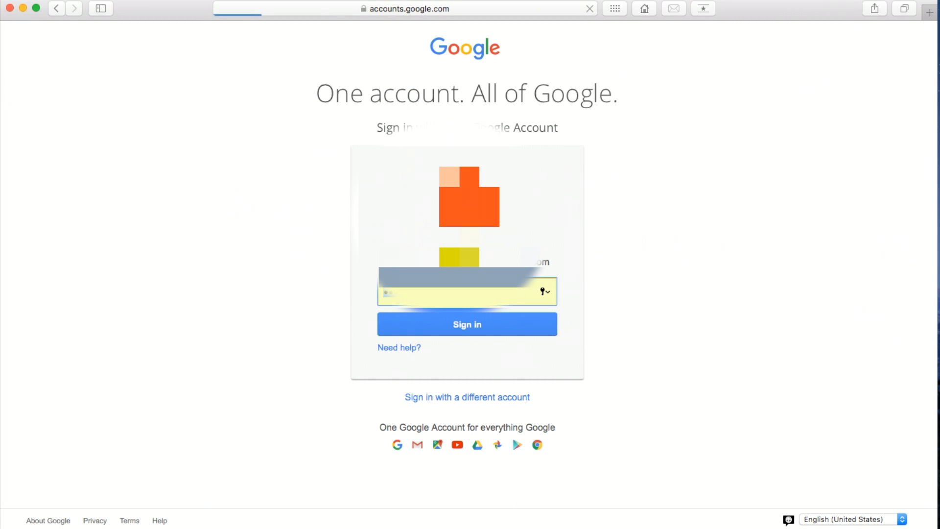
click(466, 324)
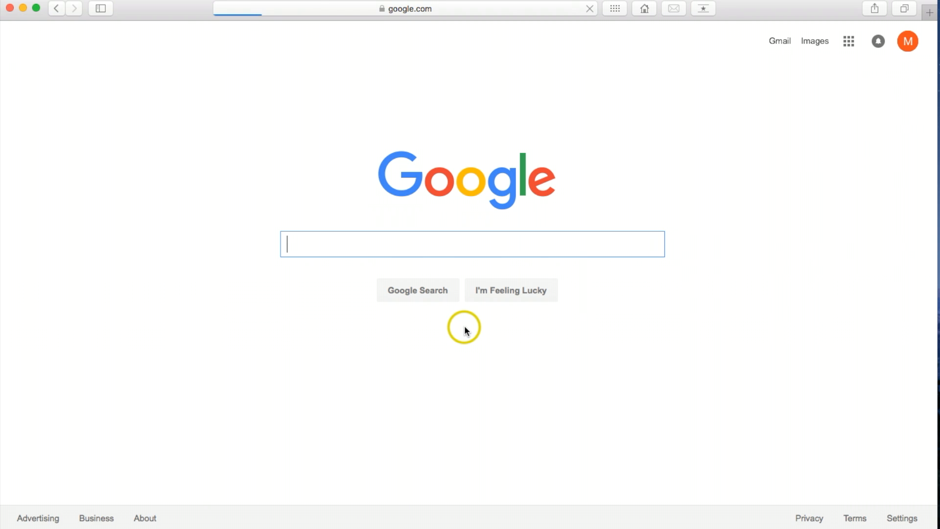
mouse_move(757, 250)
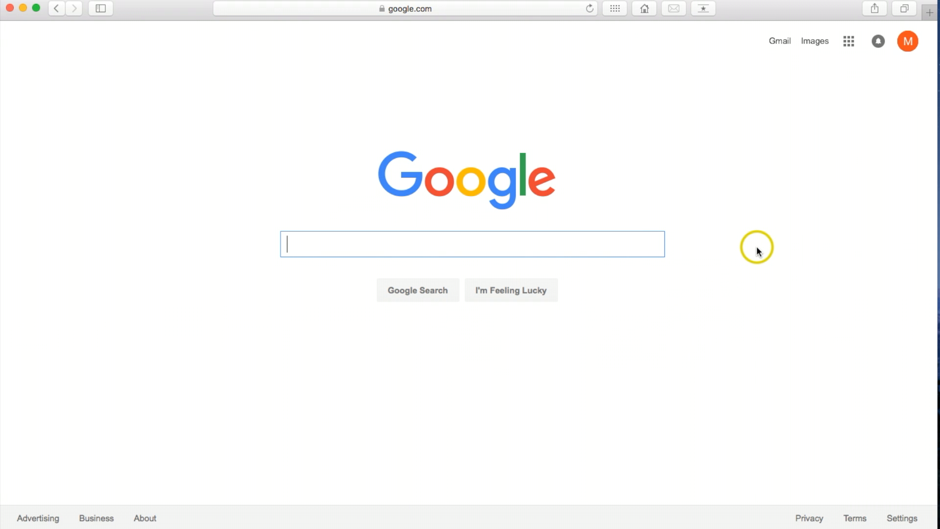
mouse_move(755, 47)
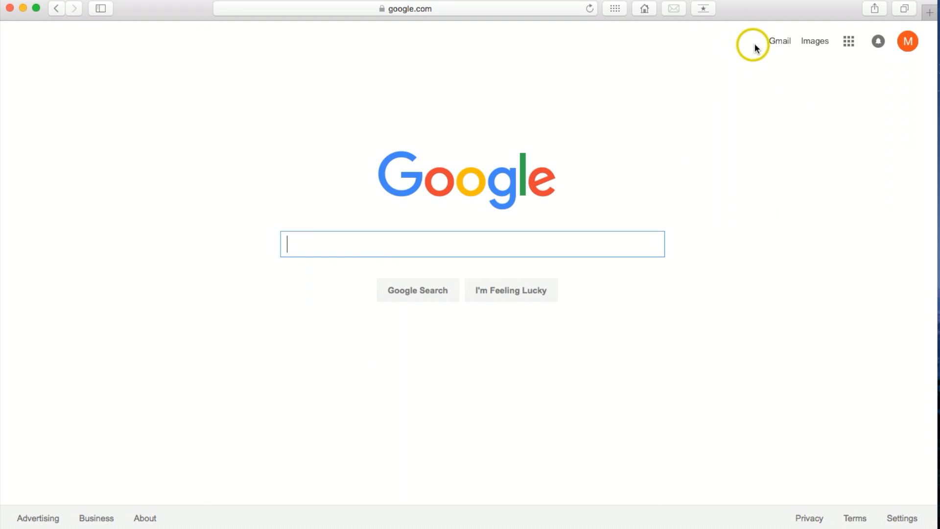
Step: Open Gmail and read the Google AdSense invitation email
click(779, 41)
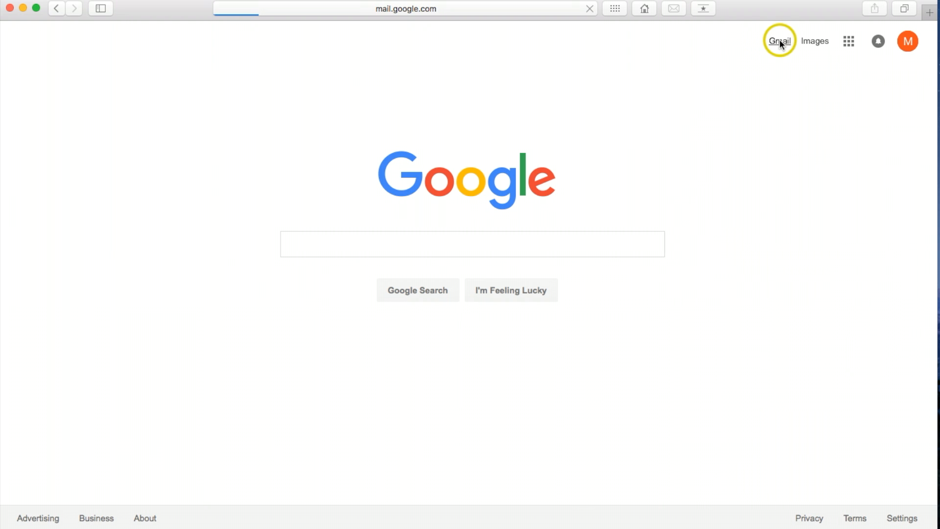
click(779, 41)
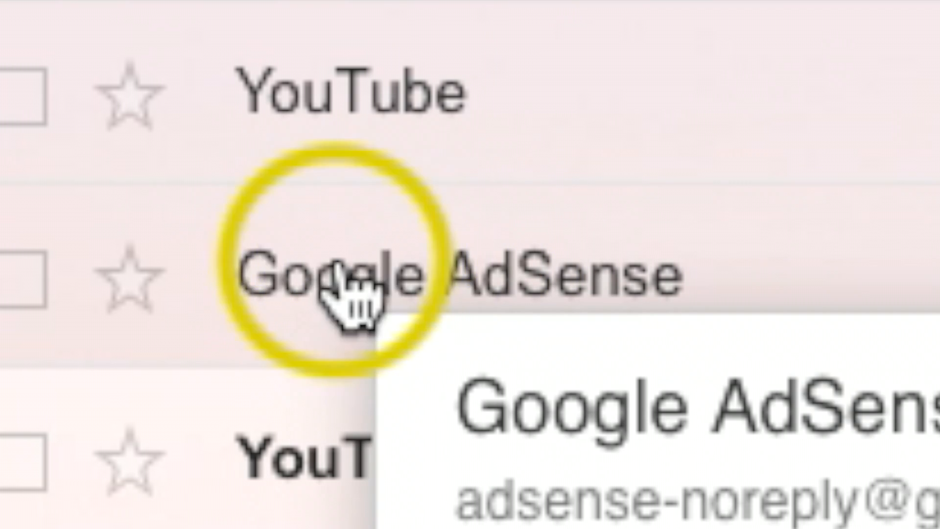
click(336, 276)
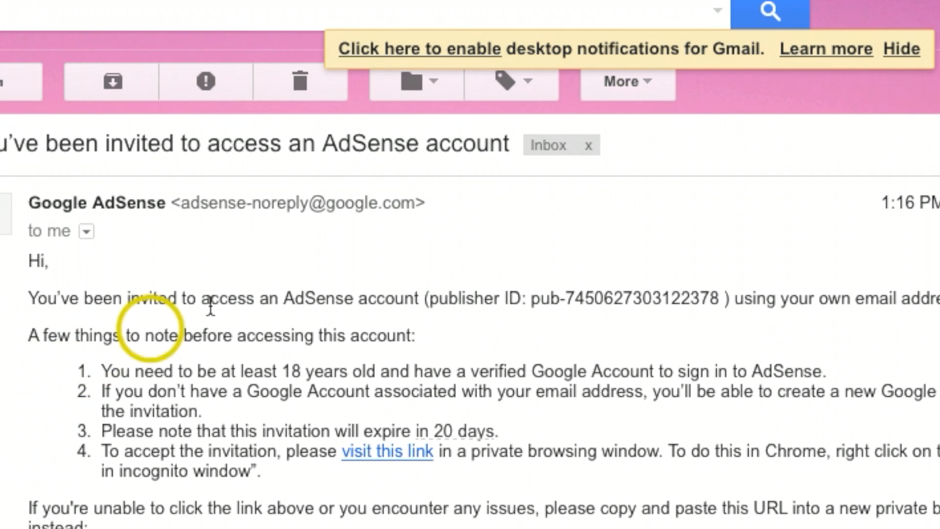
mouse_move(68, 149)
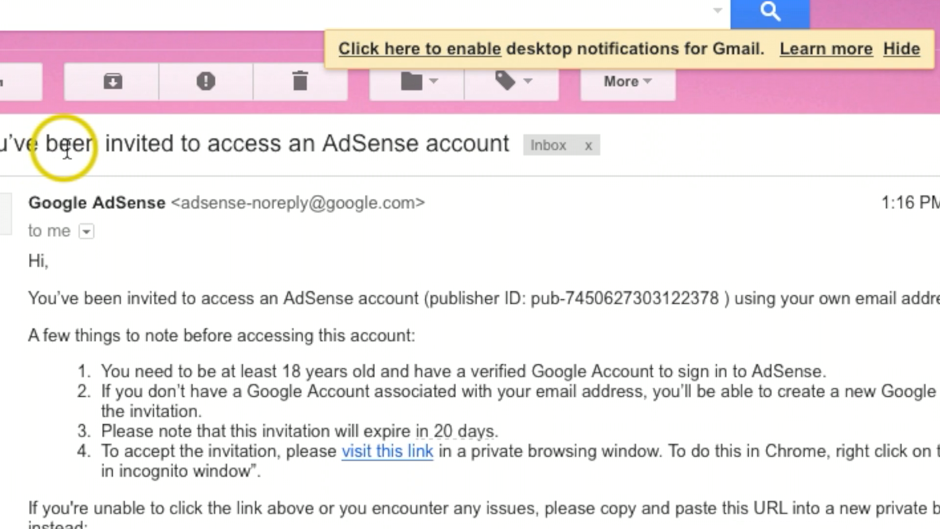
mouse_move(330, 144)
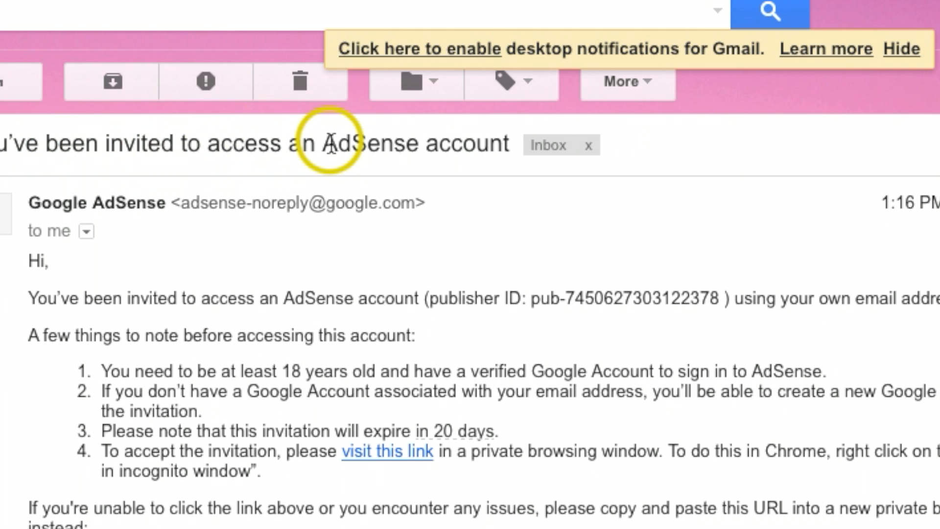
mouse_move(464, 183)
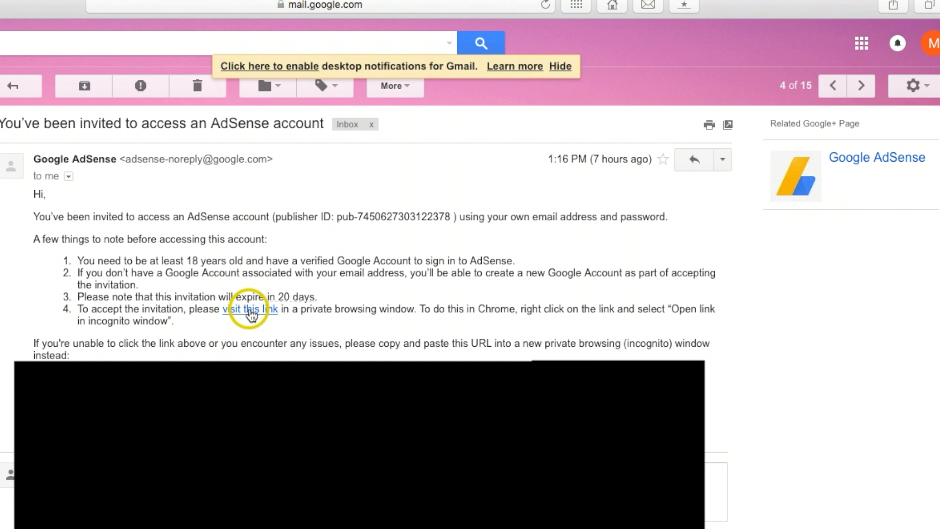
mouse_move(933, 43)
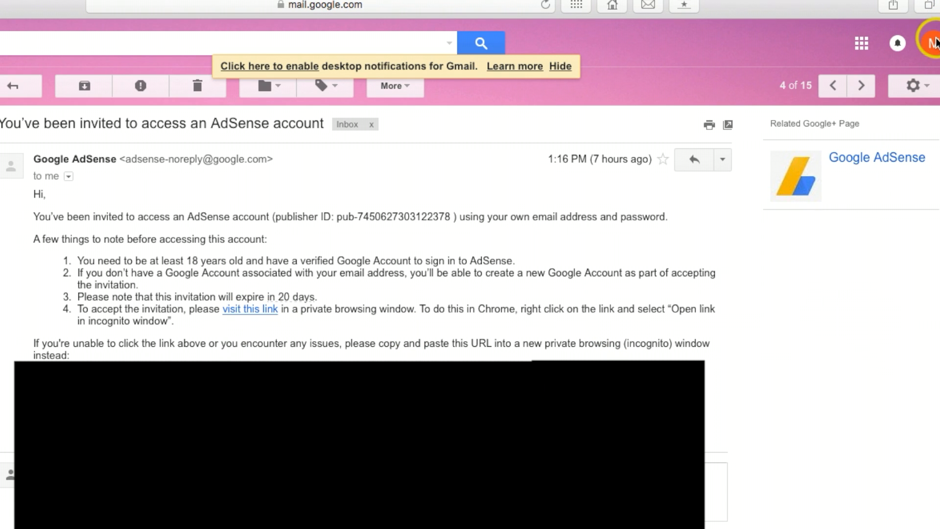
Step: Confirm the signed-in account and show the Google apps grid
click(934, 43)
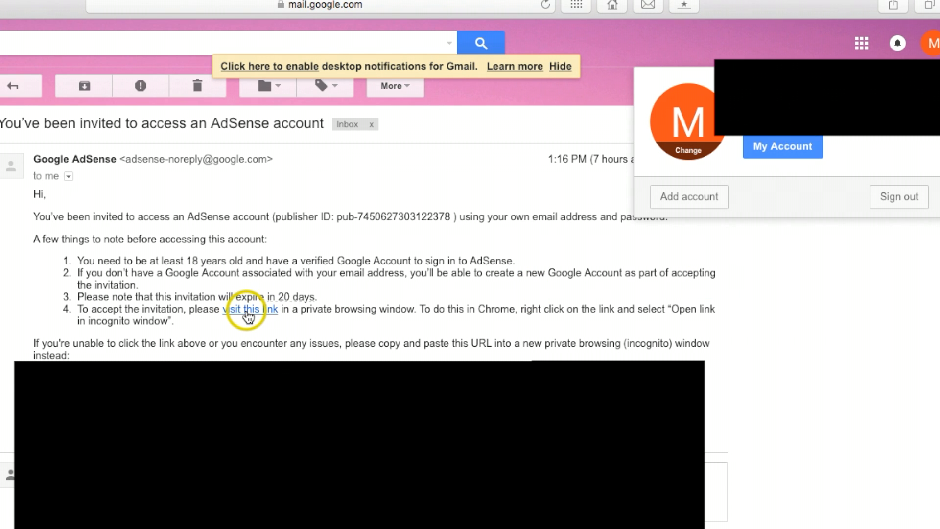
mouse_move(847, 177)
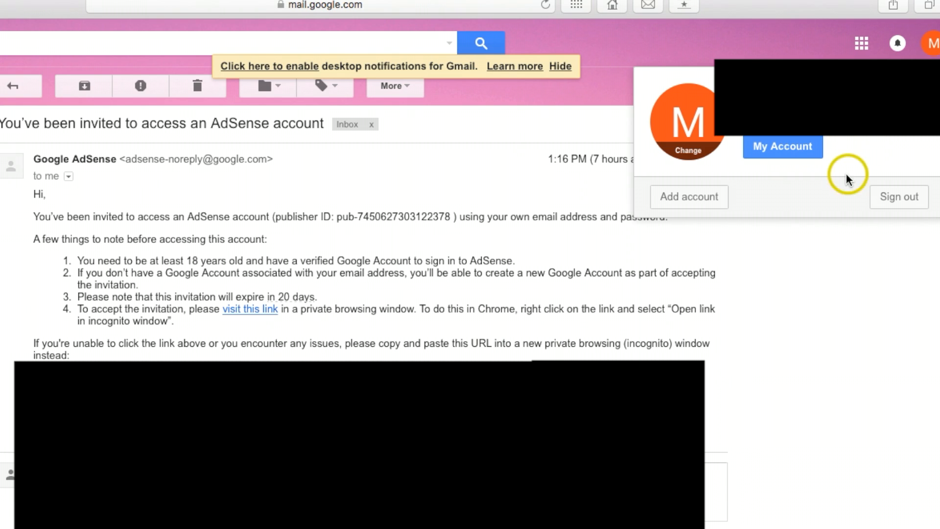
mouse_move(790, 307)
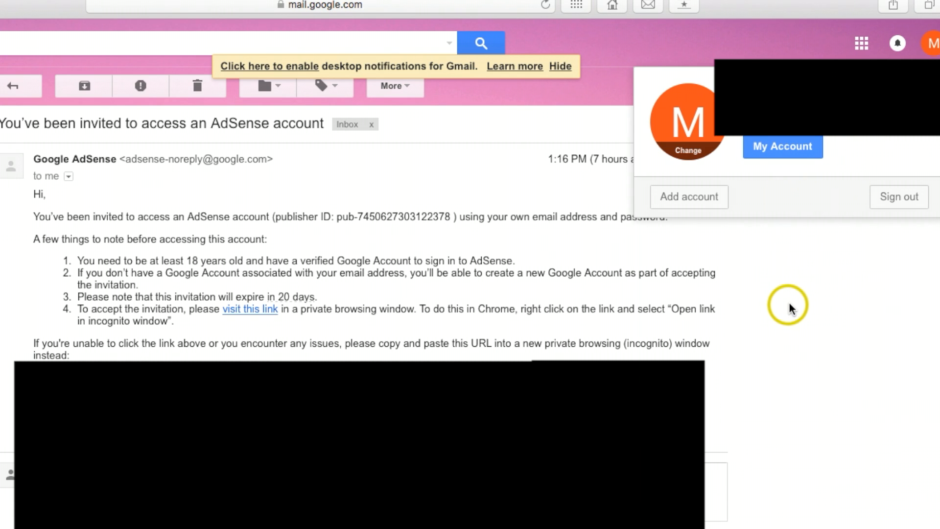
mouse_move(802, 300)
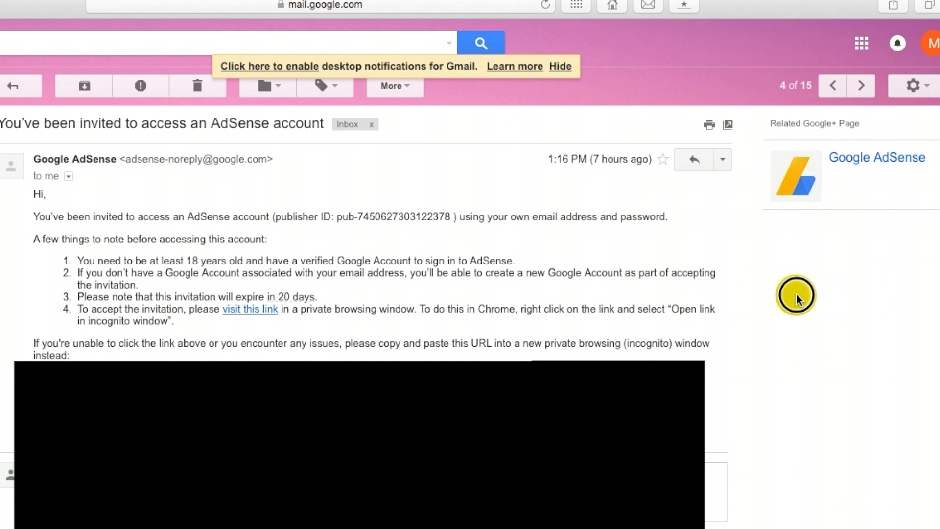
mouse_move(527, 299)
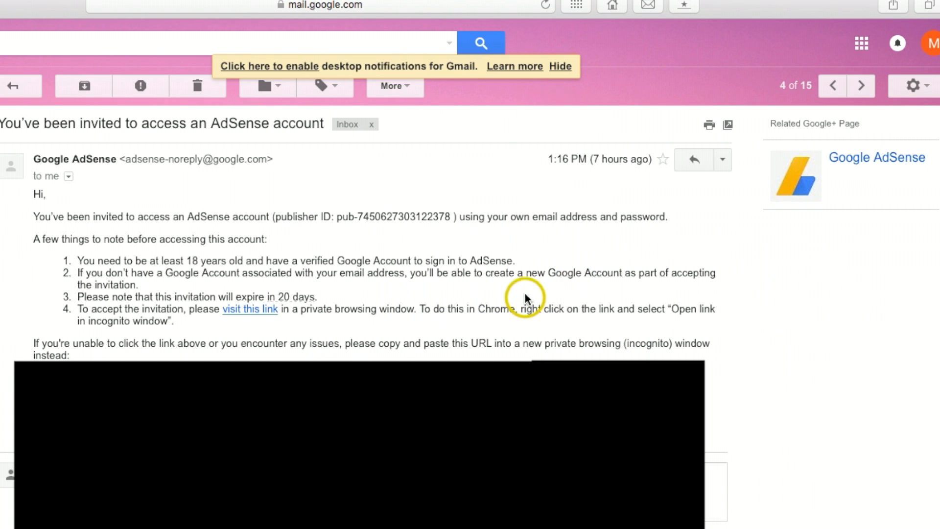
mouse_move(491, 279)
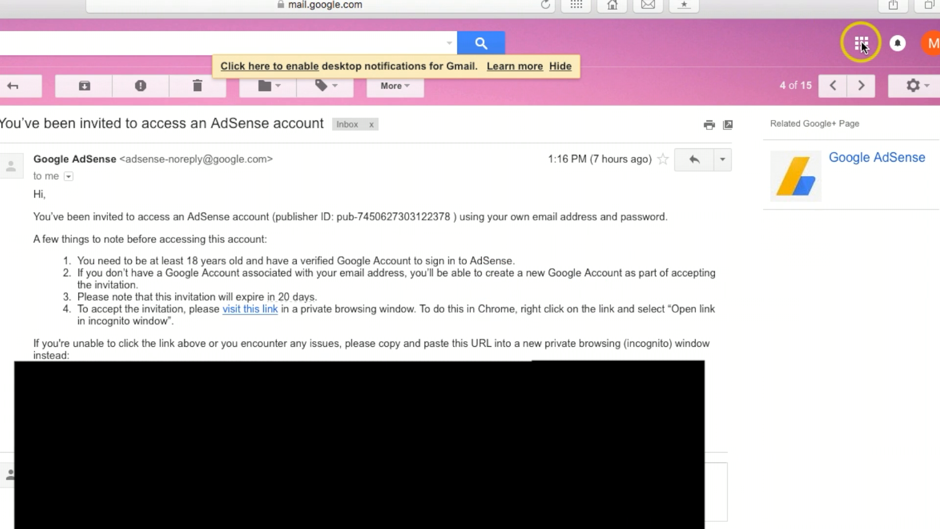
click(860, 42)
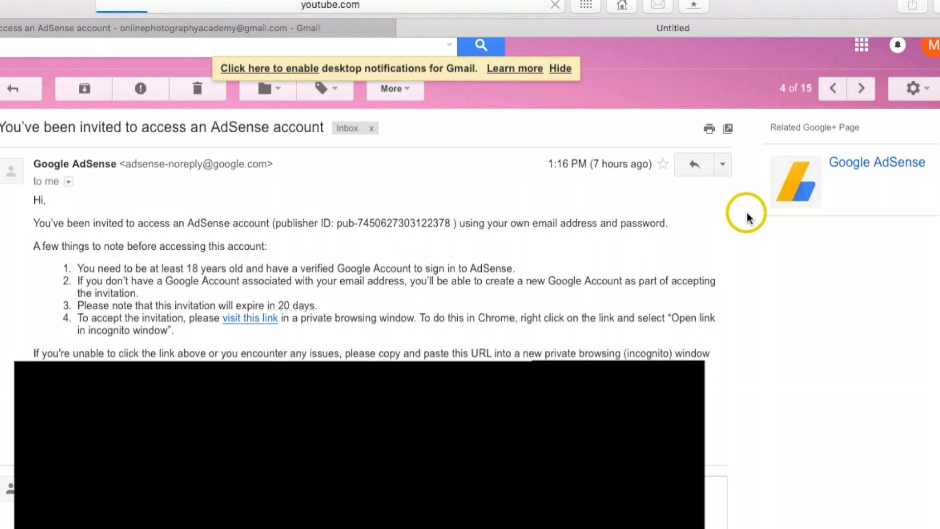
Step: Launch YouTube, check the account, go to My Channel and its Video Manager list
click(693, 28)
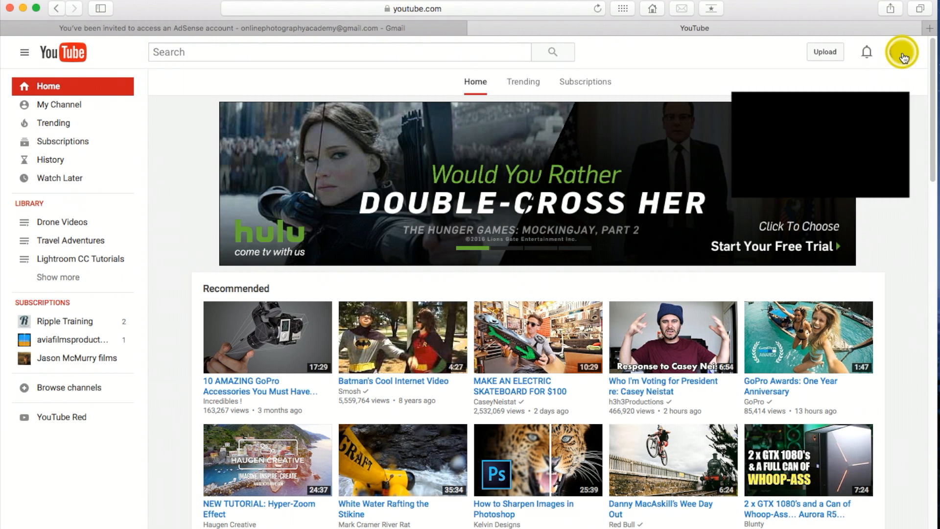
click(902, 52)
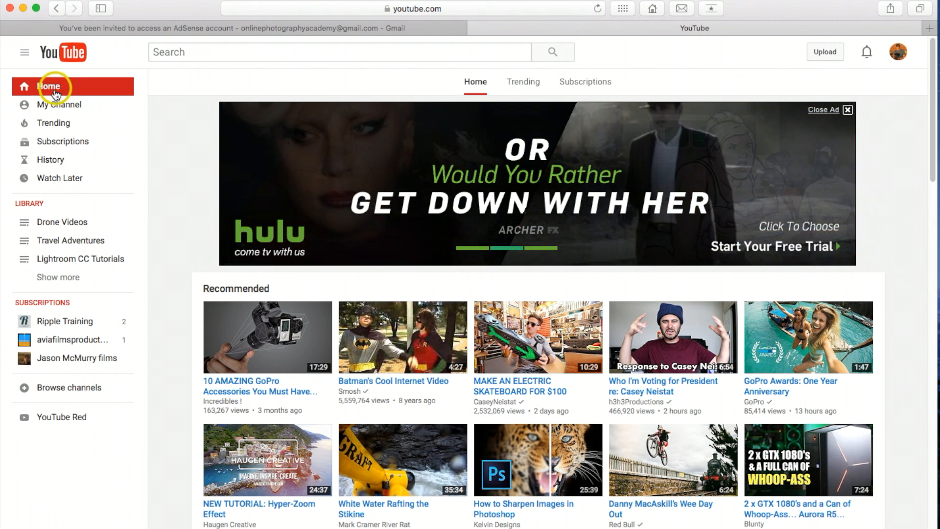
mouse_move(60, 105)
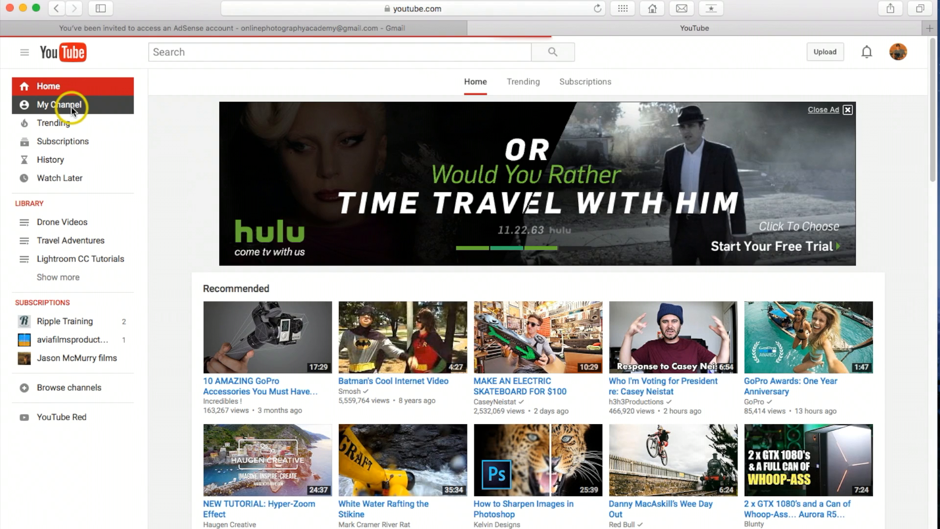
click(60, 105)
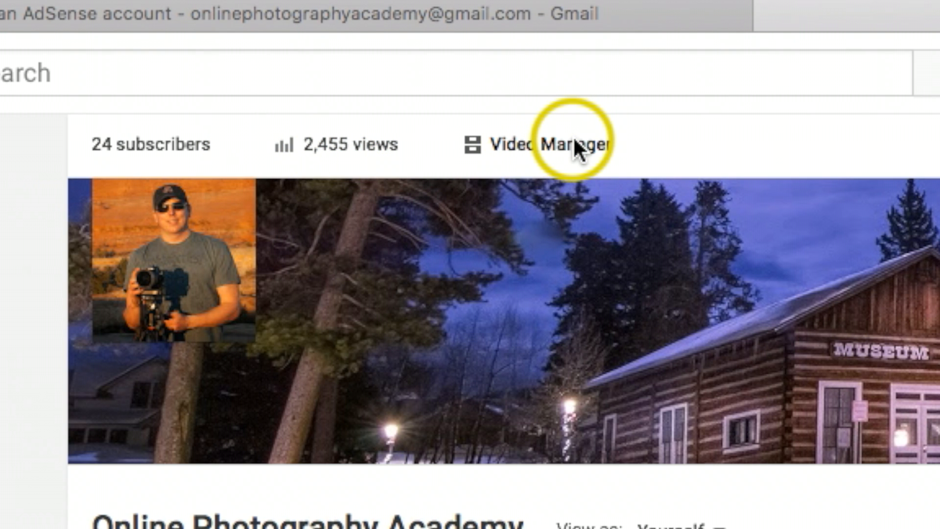
click(548, 144)
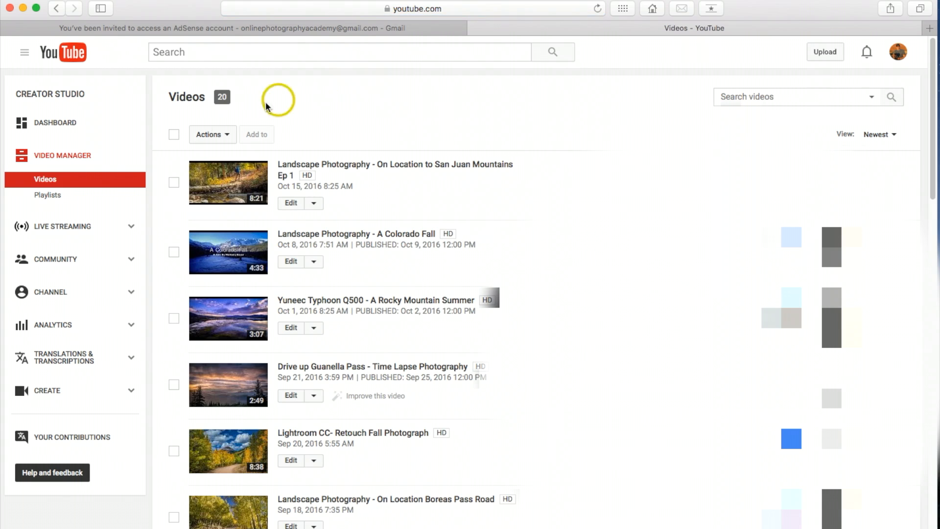
mouse_move(42, 297)
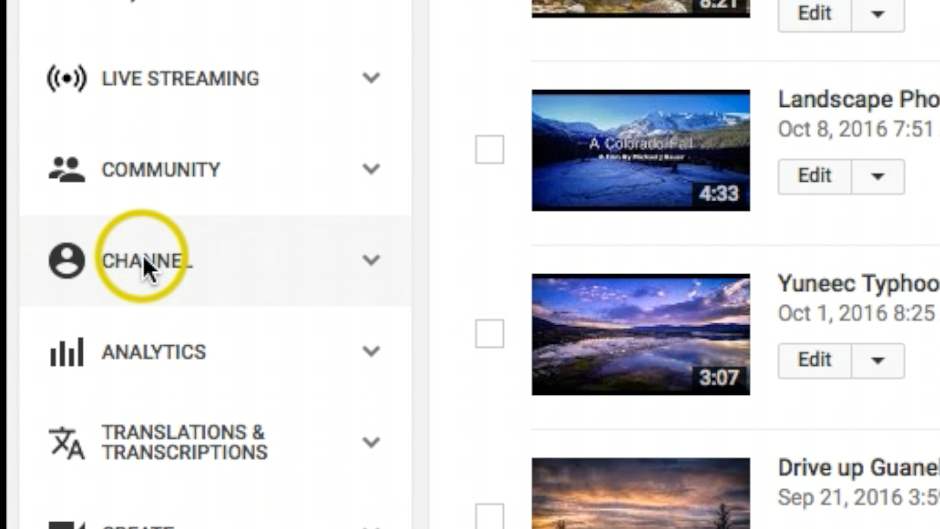
Step: Expand the Channel section in the Creator Studio sidebar toward Monetization
click(166, 260)
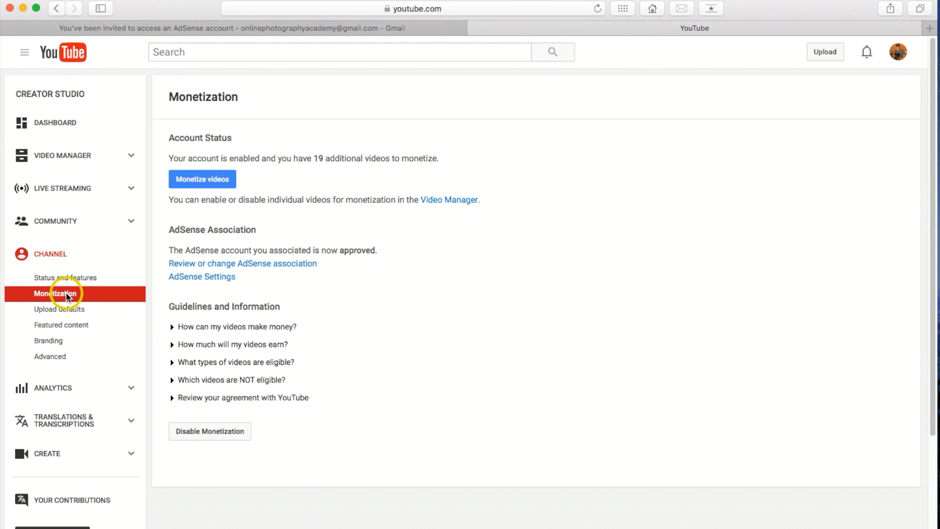
mouse_move(451, 256)
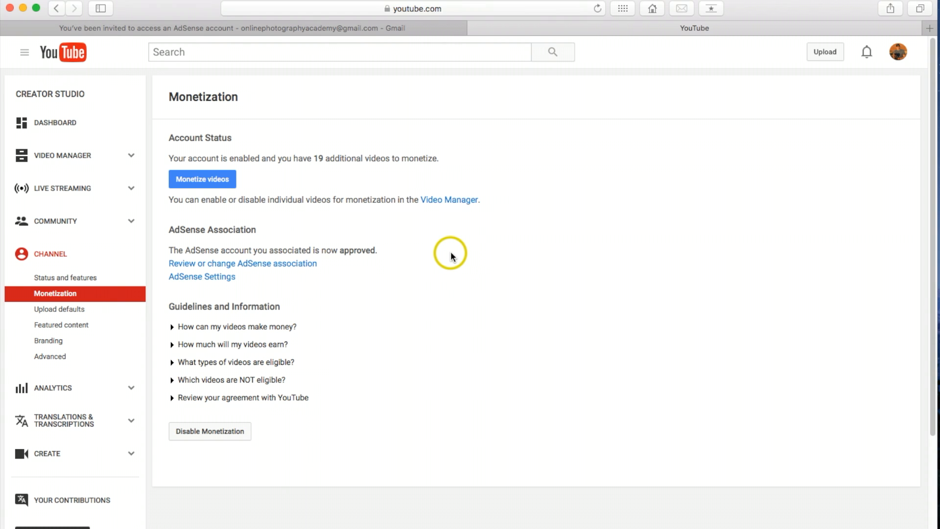
mouse_move(429, 285)
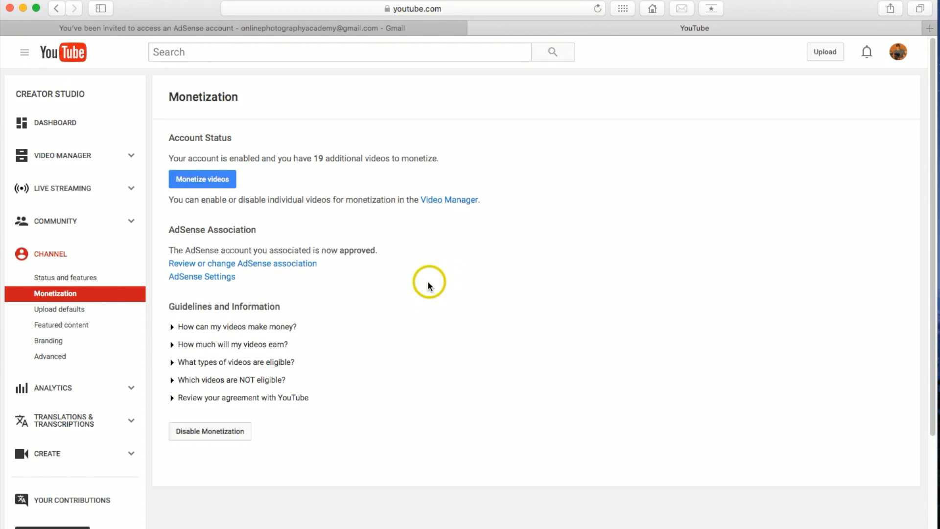
mouse_move(392, 241)
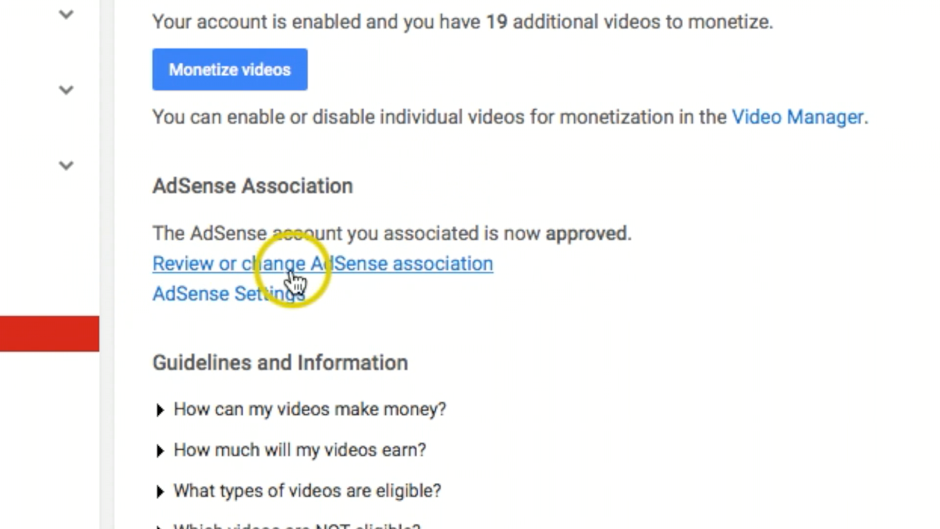
mouse_move(407, 276)
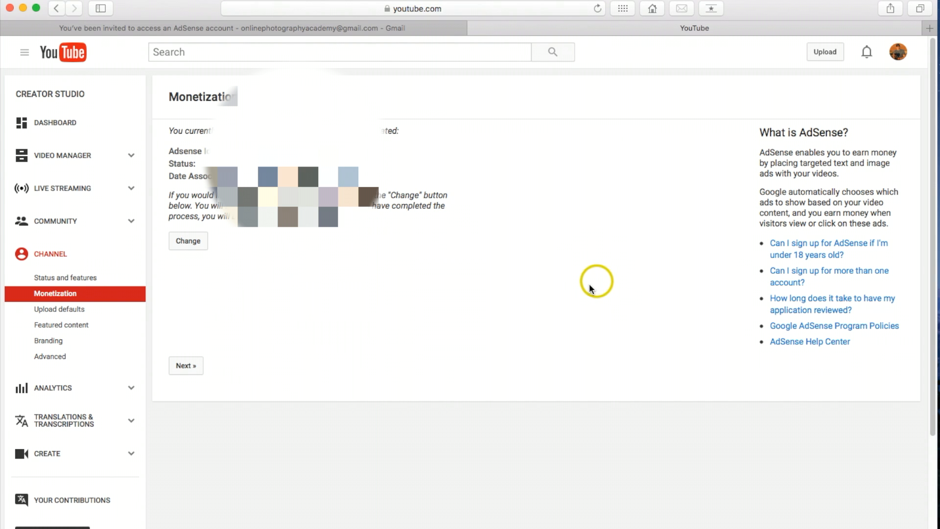
mouse_move(472, 291)
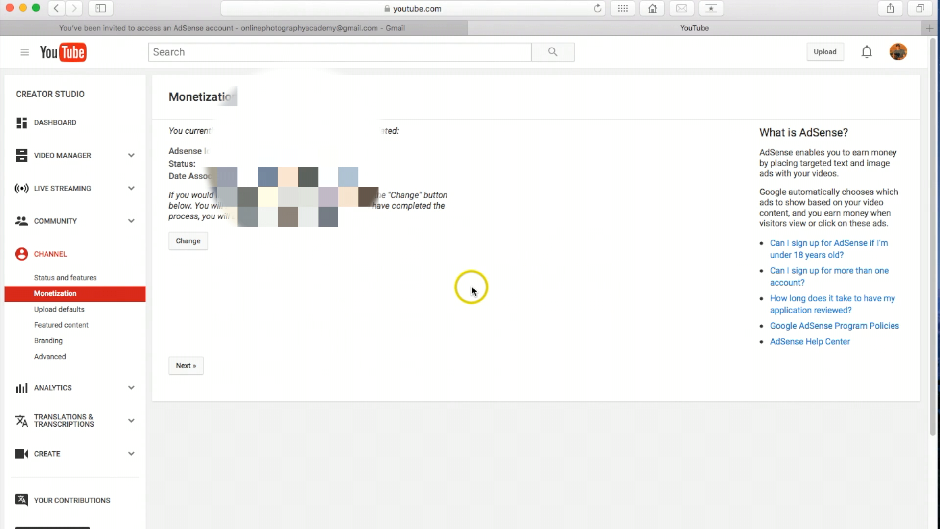
mouse_move(440, 259)
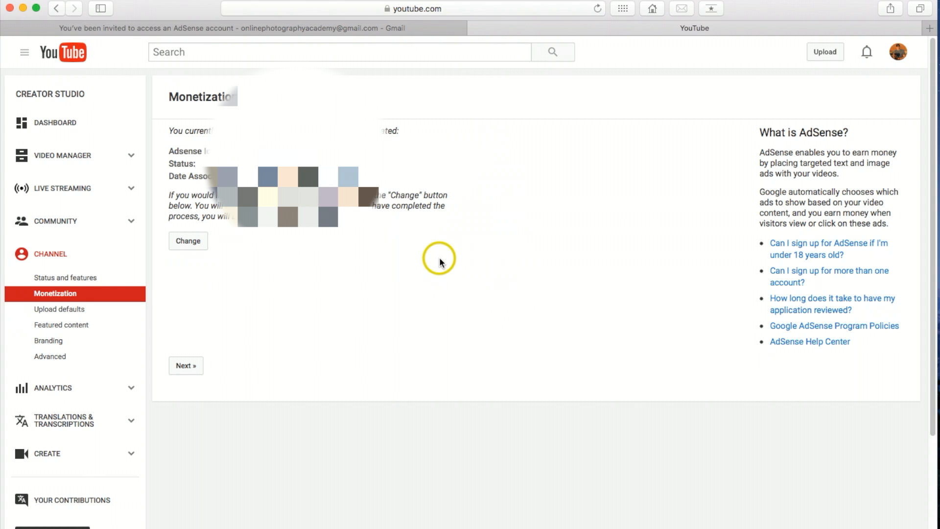
mouse_move(54, 11)
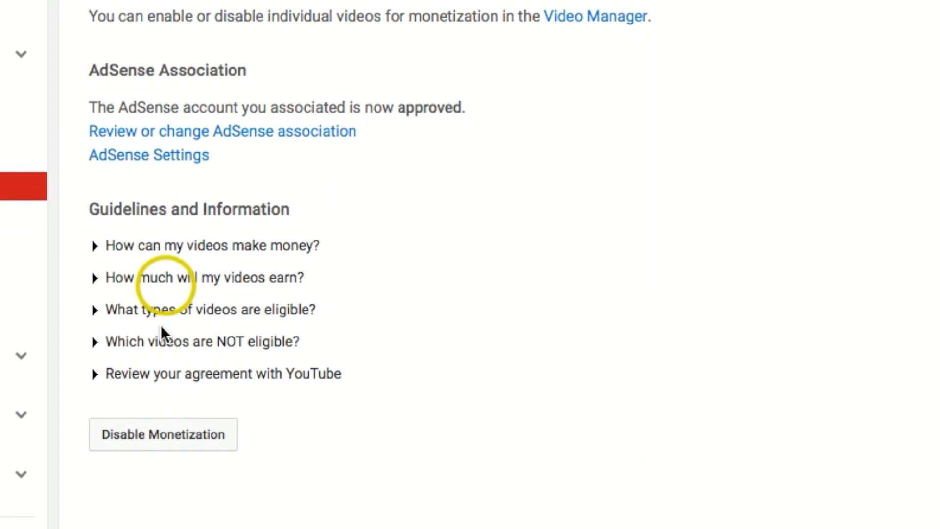
mouse_move(306, 336)
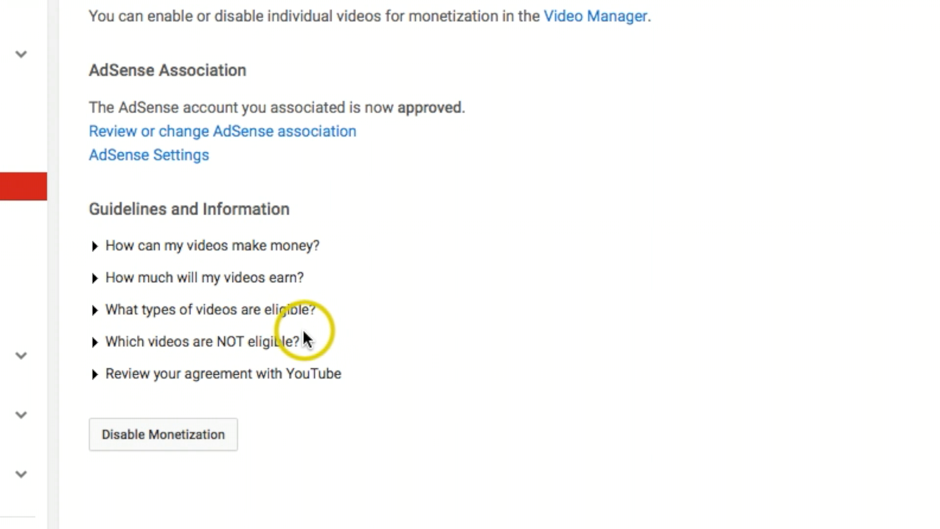
mouse_move(96, 302)
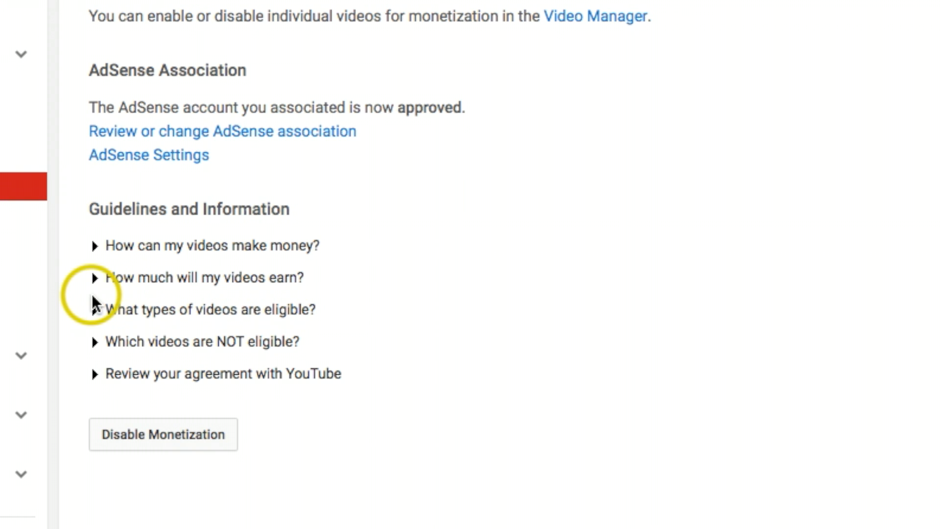
mouse_move(487, 347)
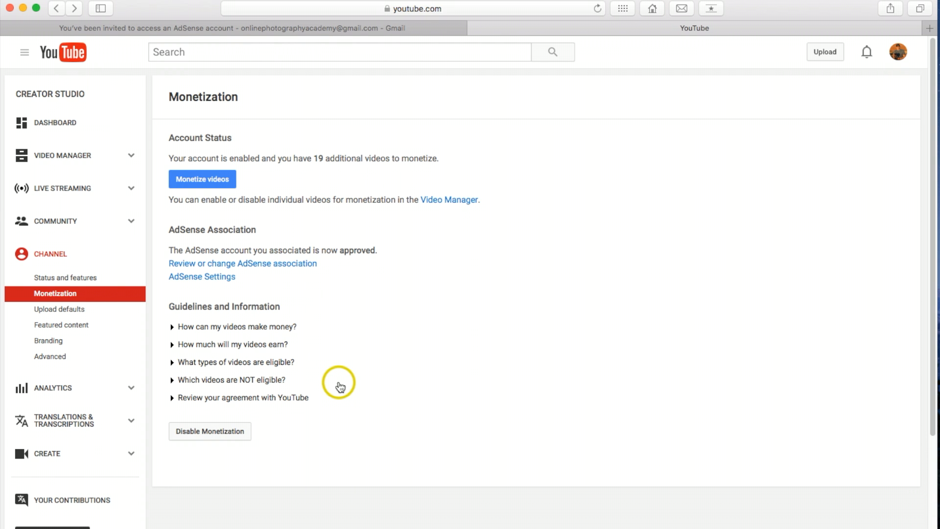
mouse_move(509, 348)
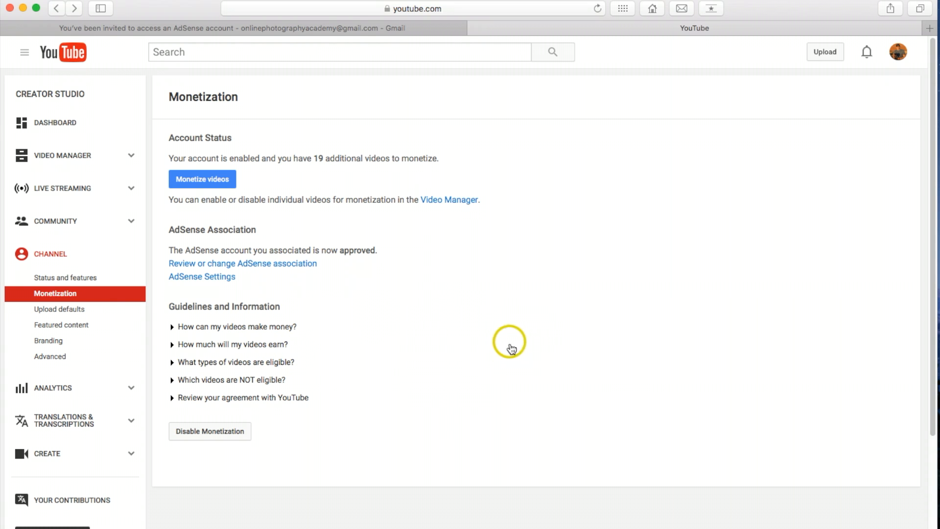
mouse_move(410, 350)
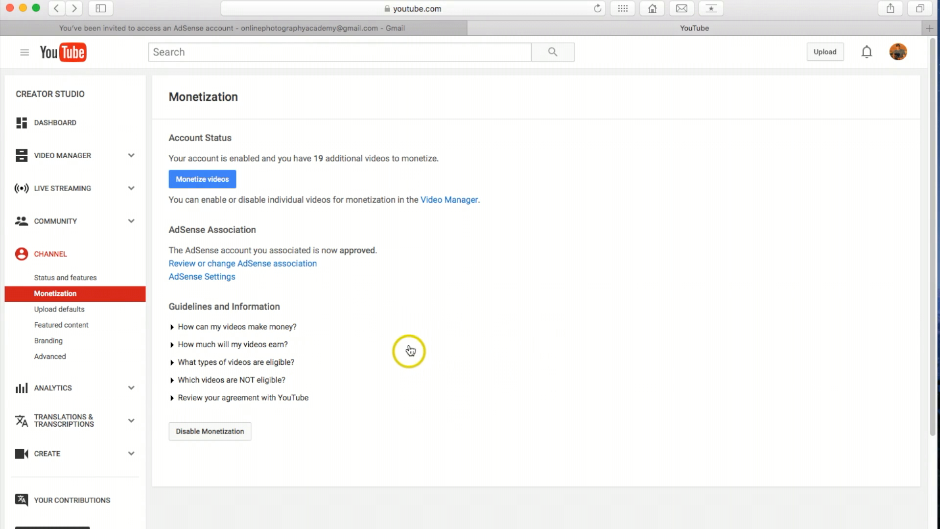
mouse_move(466, 364)
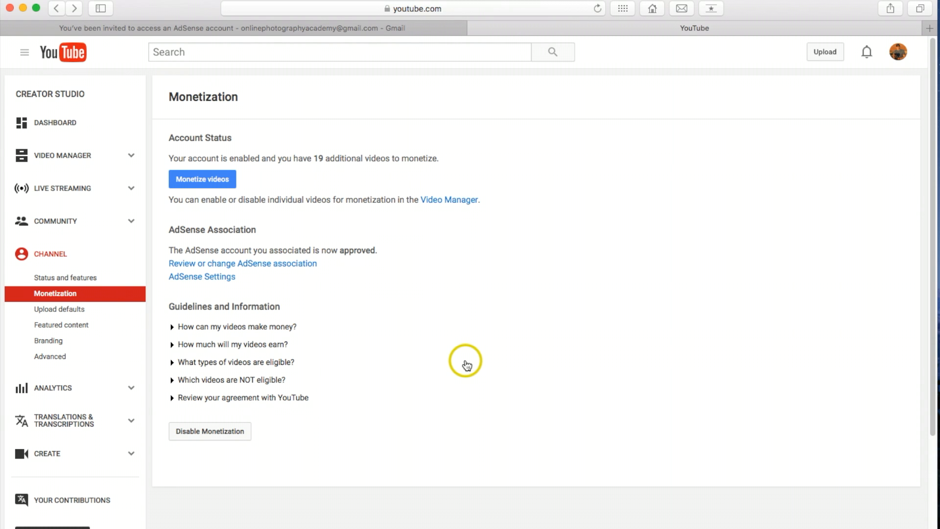
mouse_move(421, 329)
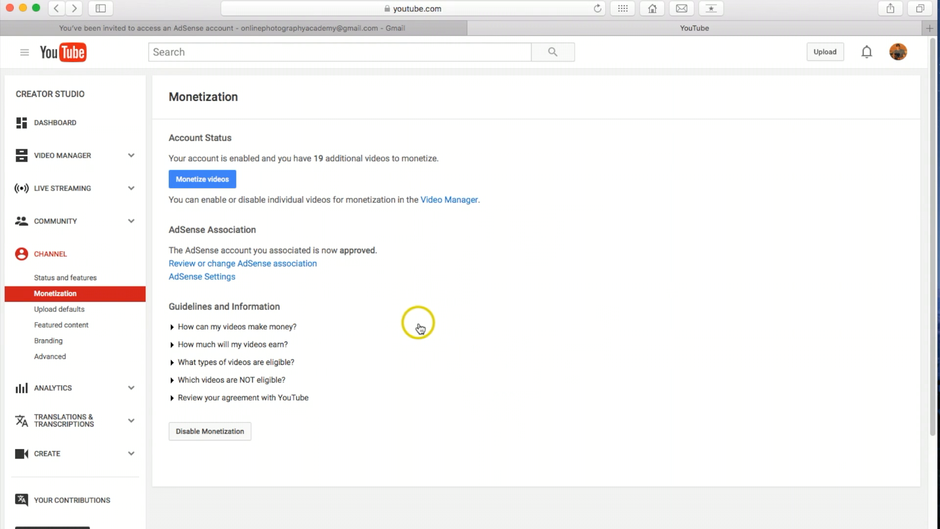
mouse_move(443, 384)
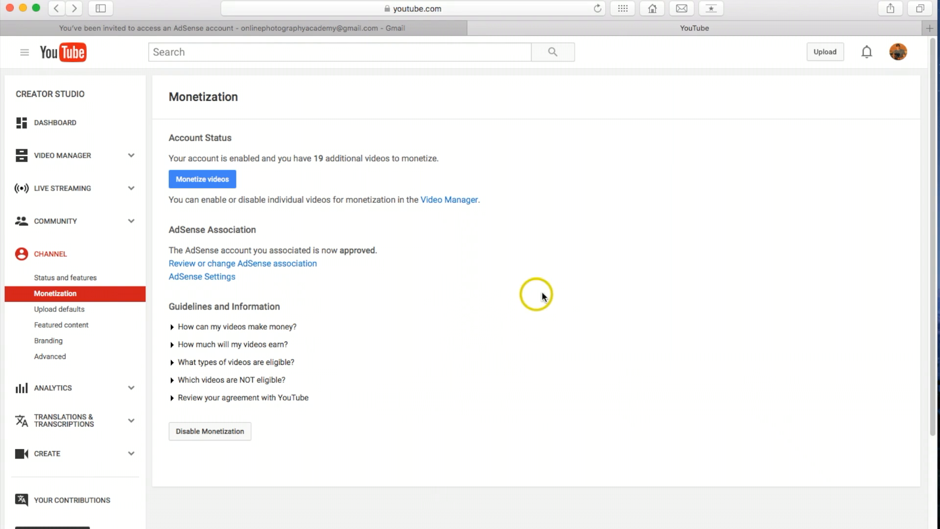
mouse_move(898, 52)
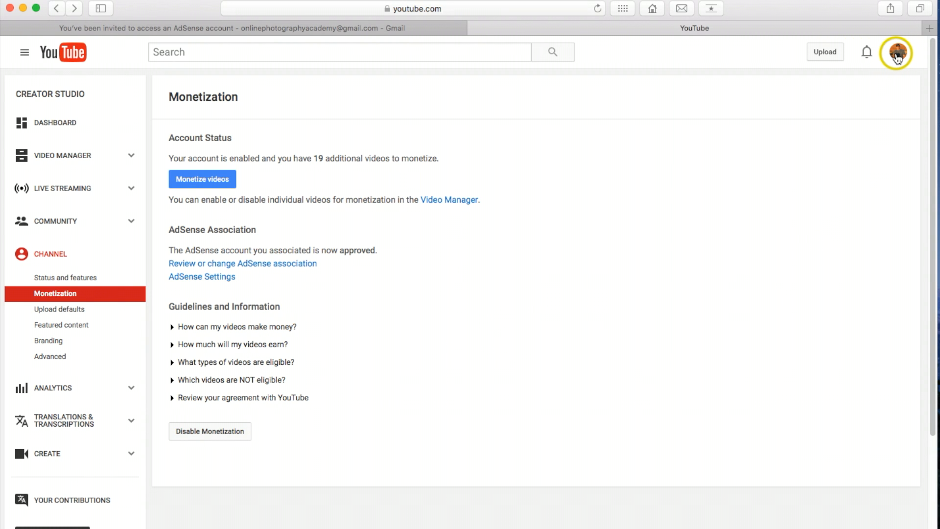
mouse_move(900, 66)
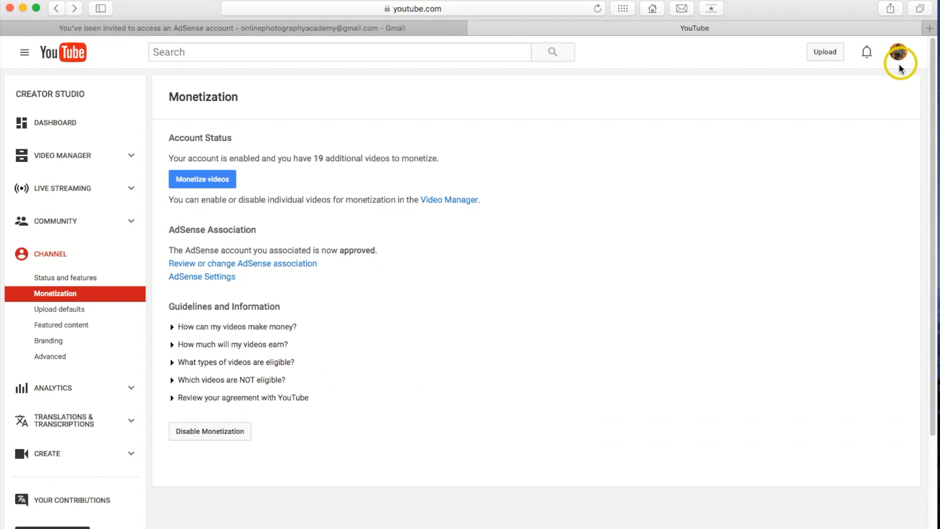
mouse_move(797, 170)
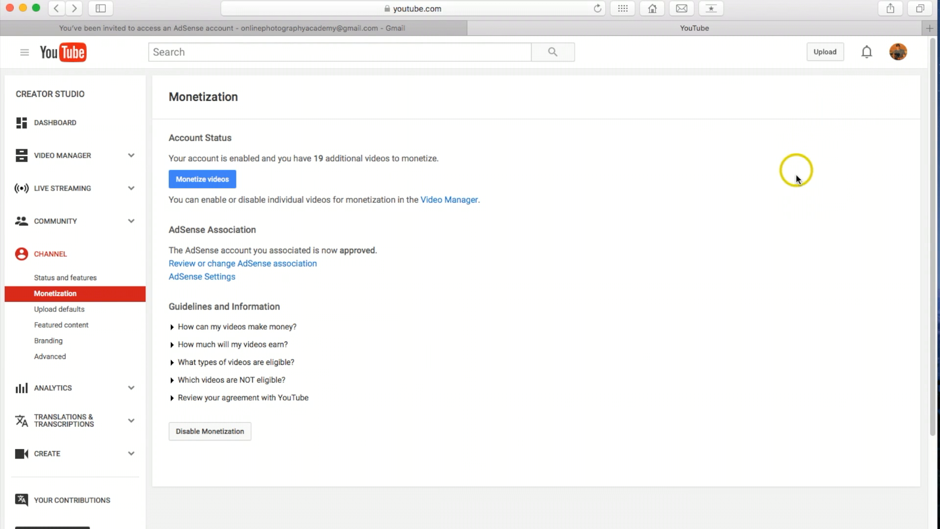
mouse_move(815, 152)
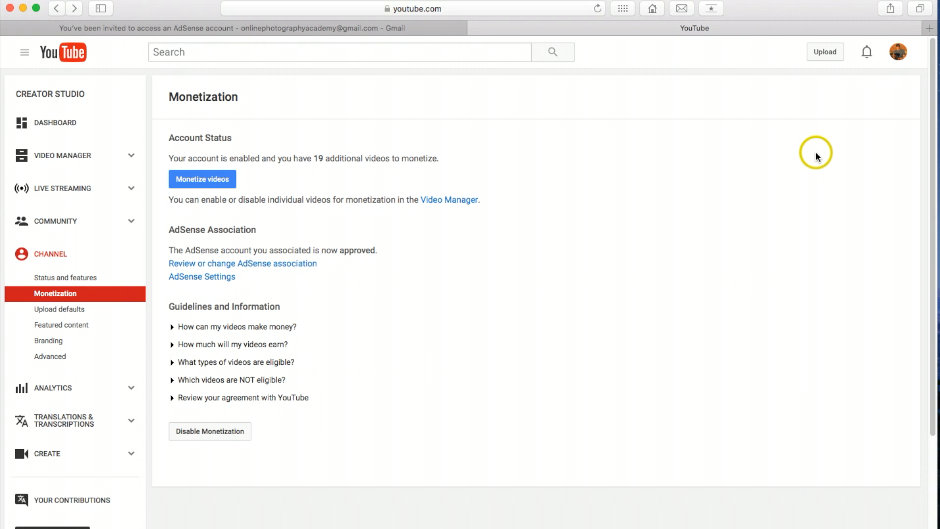
mouse_move(637, 126)
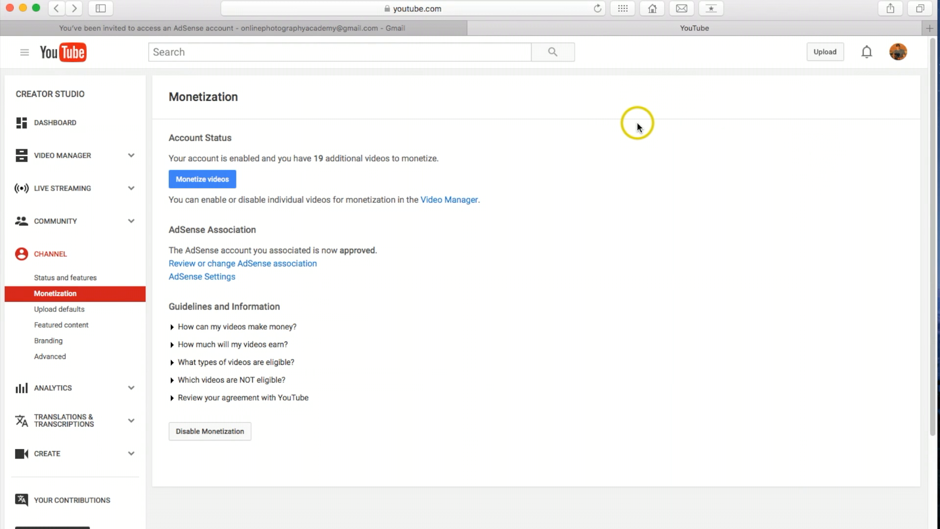